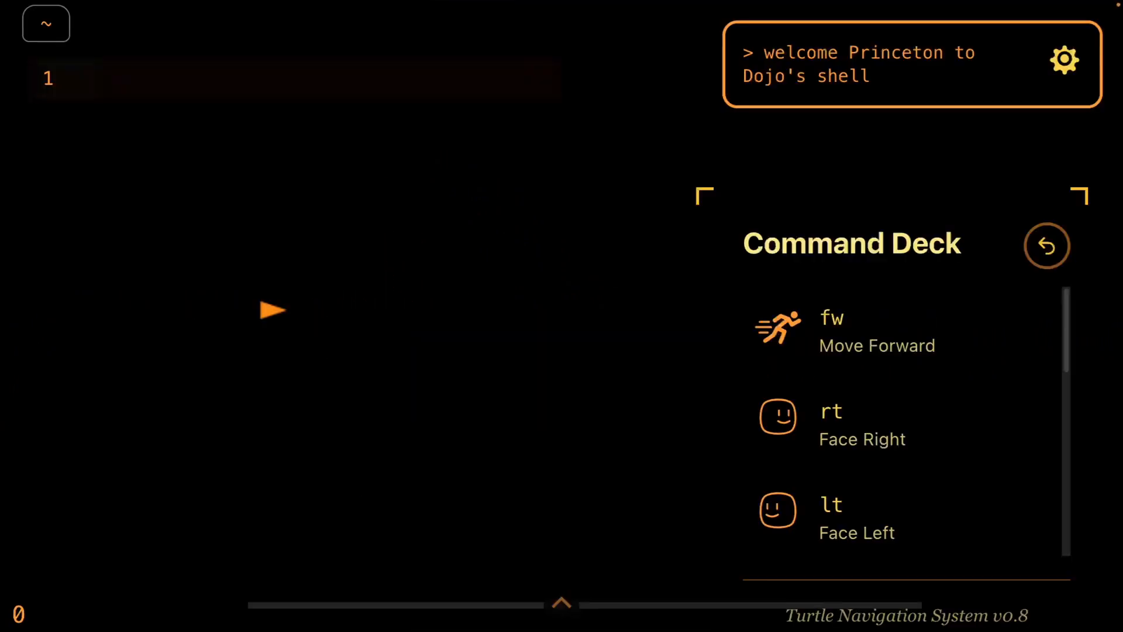
{"action": "mouse_move", "coordinate": [296, 356]}
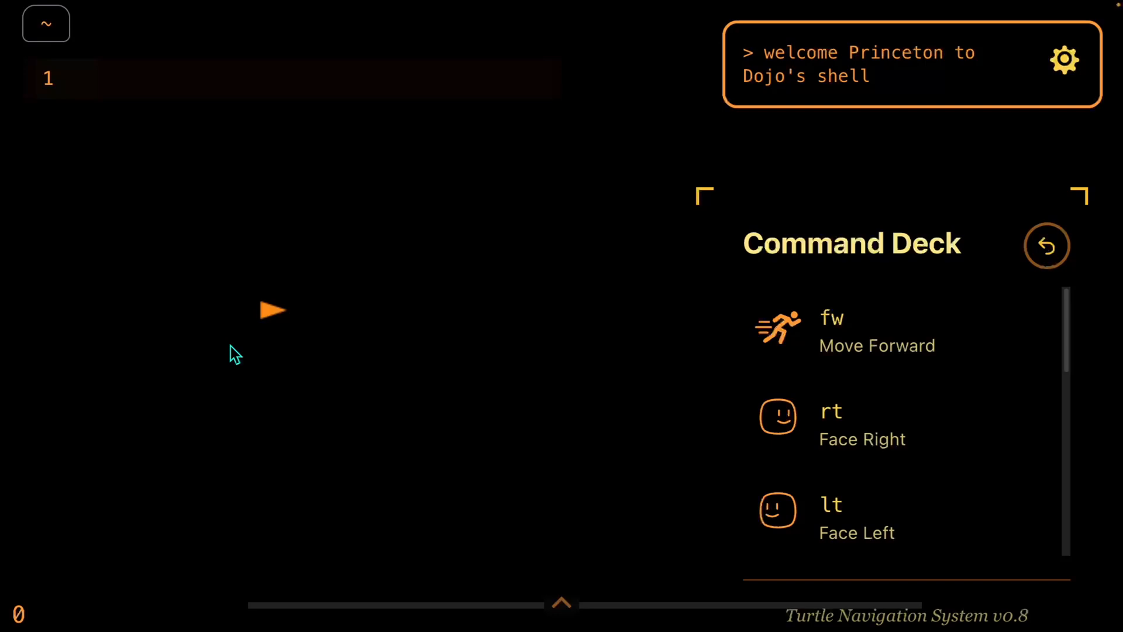
{"action": "mouse_move", "coordinate": [451, 351]}
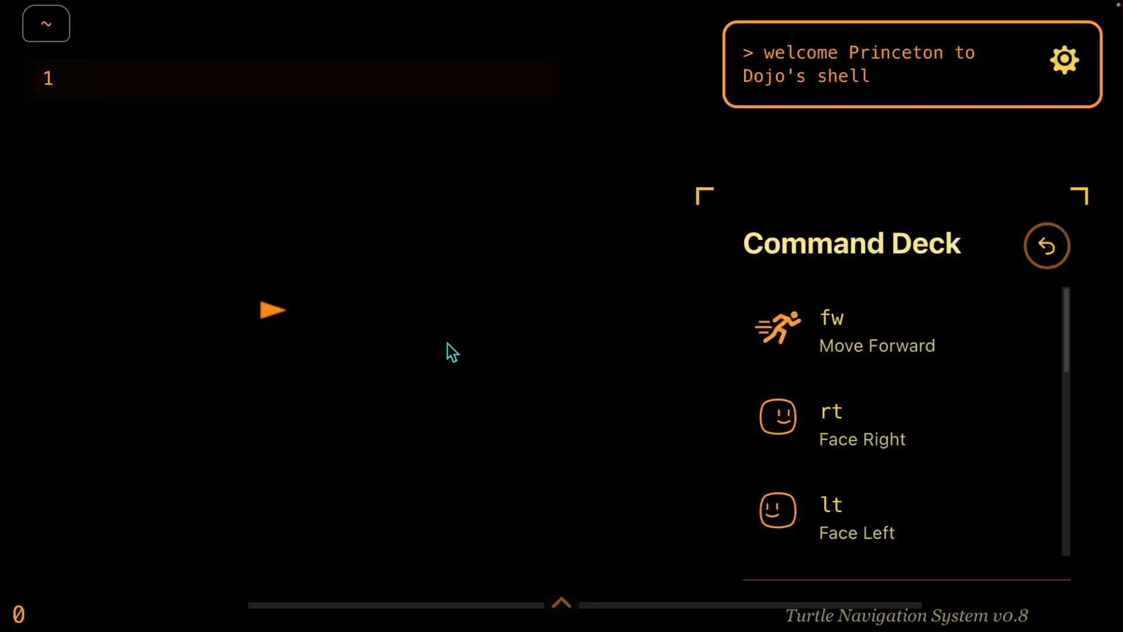
Write the zigzag script fw 25, rt 90, fw 50, lt 120, fw 100
{"action": "left_click", "coordinate": [901, 327]}
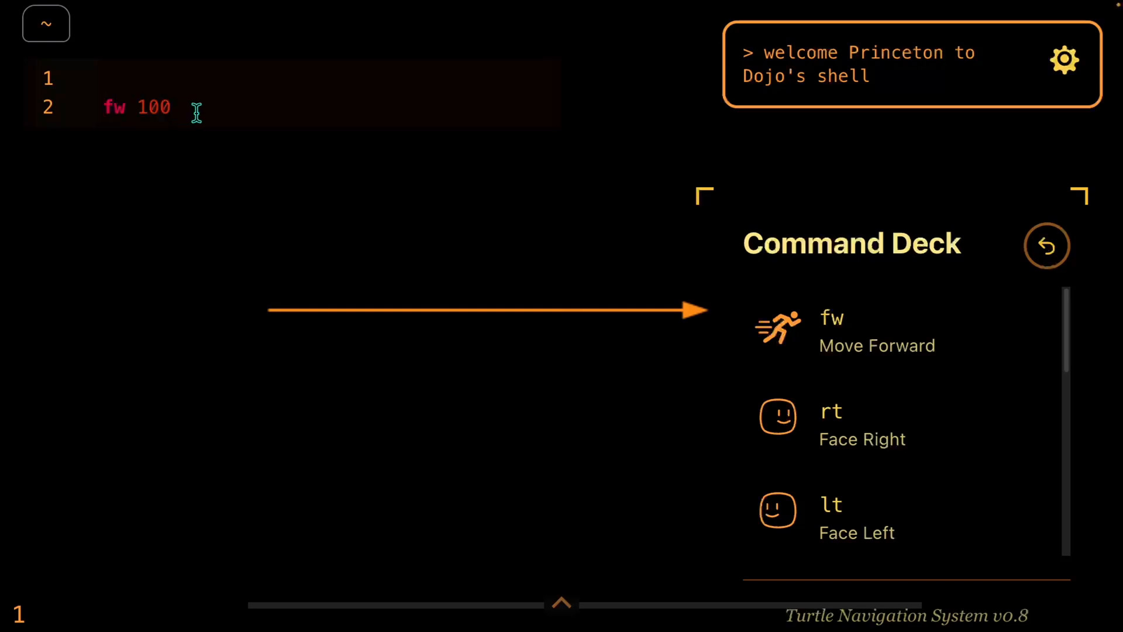
{"action": "key", "text": "backspace"}
{"action": "type", "text": "25"}
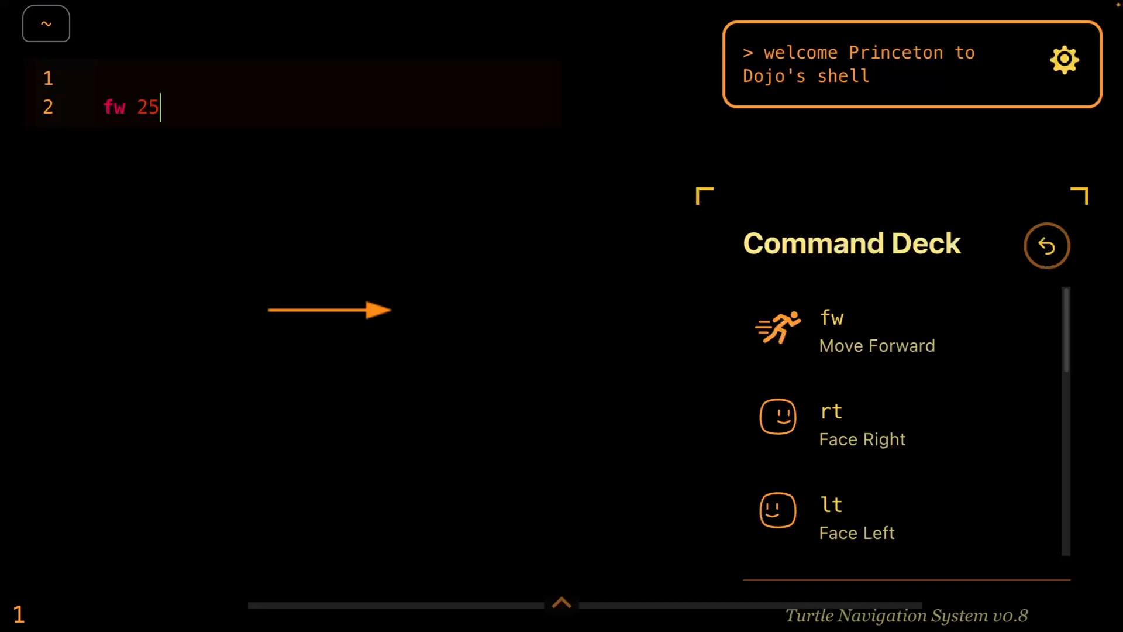
{"action": "mouse_move", "coordinate": [587, 319]}
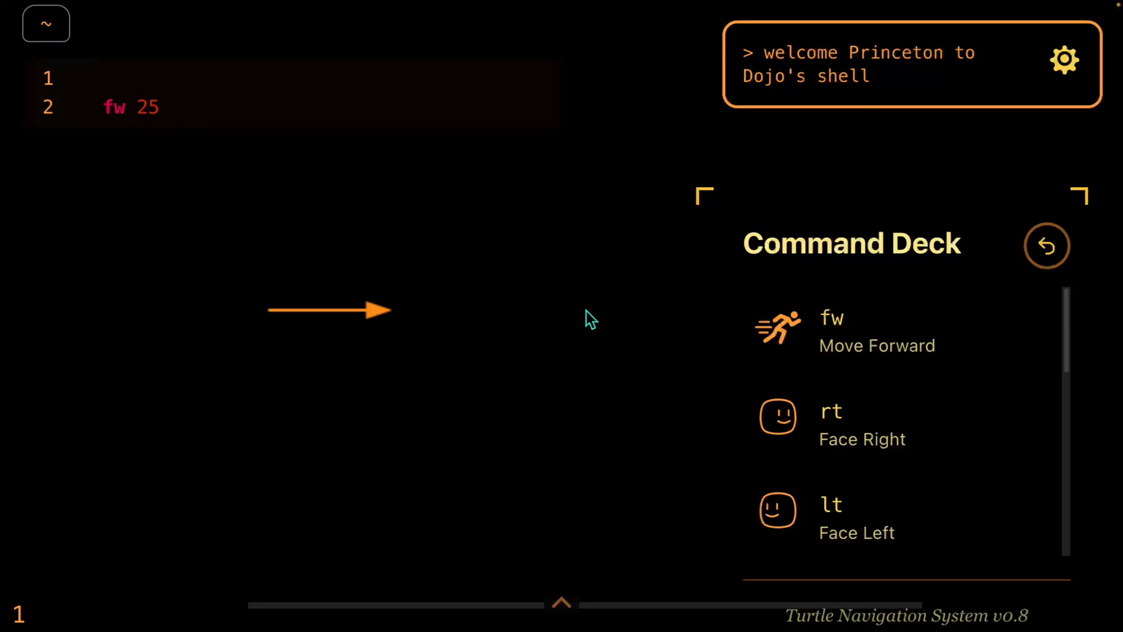
{"action": "mouse_move", "coordinate": [880, 452]}
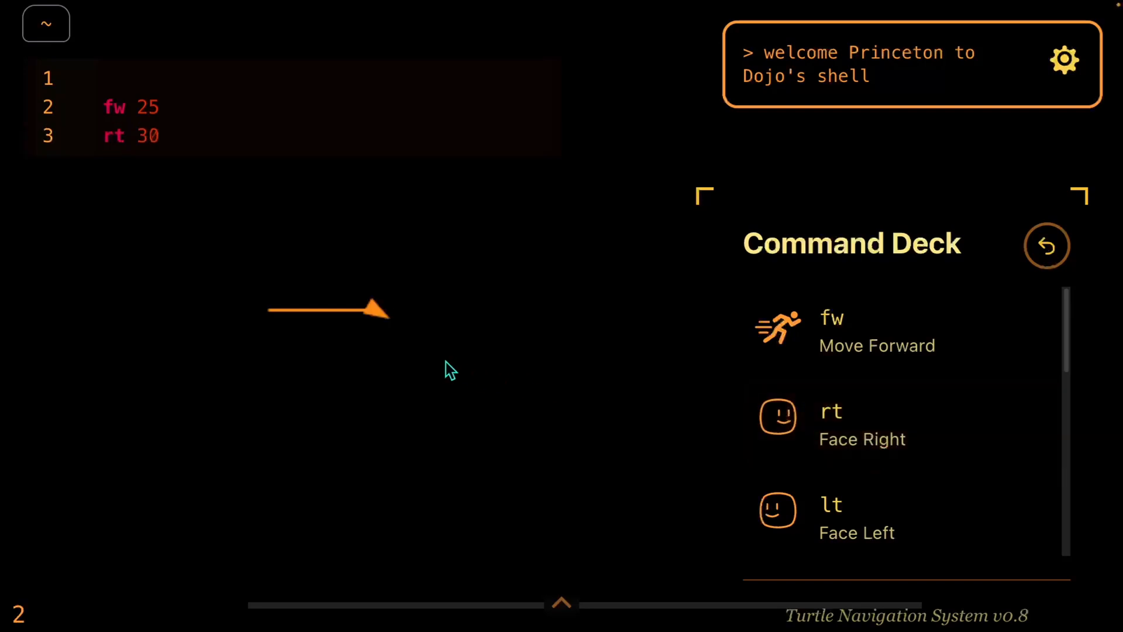
{"action": "left_click", "coordinate": [97, 136]}
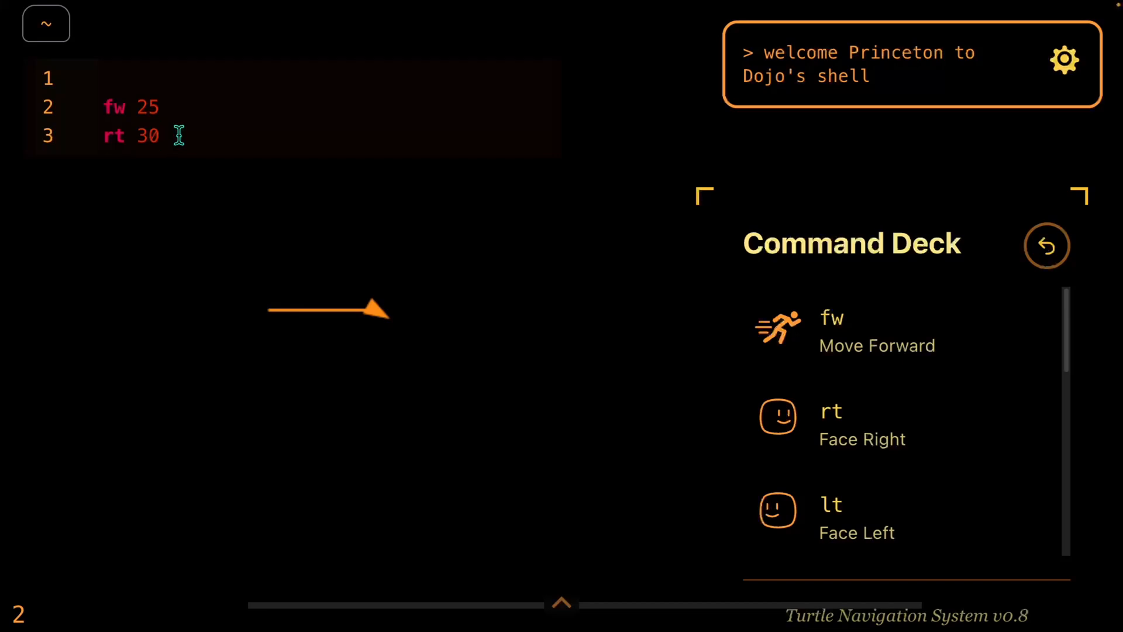
{"action": "type", "text": "90"}
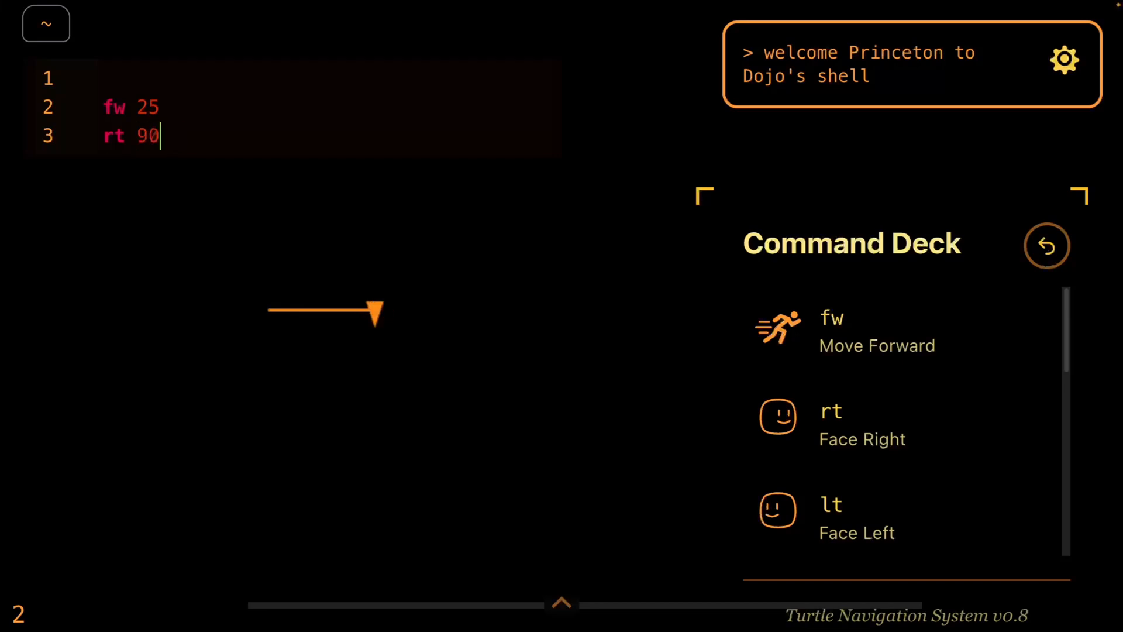
{"action": "type", "text": "fw"}
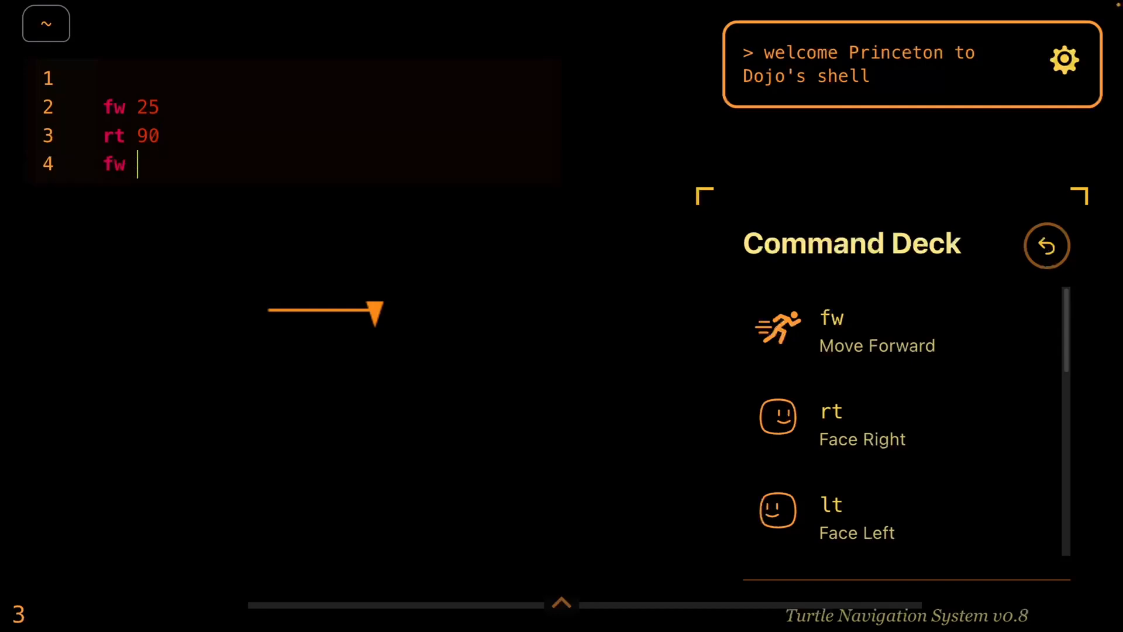
{"action": "type", "text": "50"}
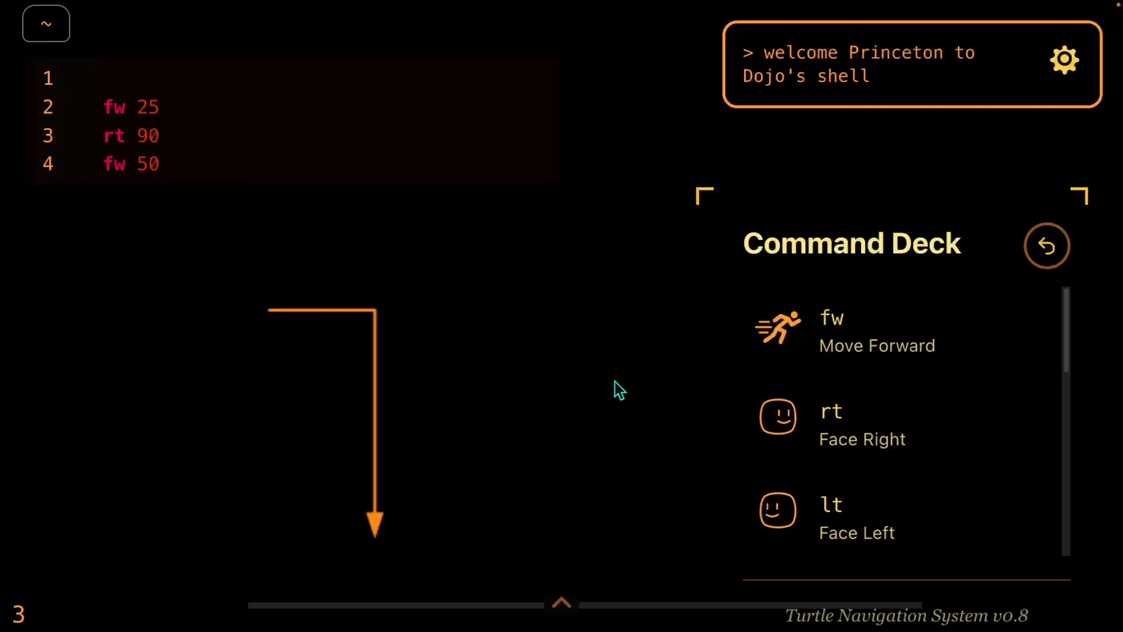
{"action": "left_click", "coordinate": [860, 513]}
{"action": "type", "text": "fw"}
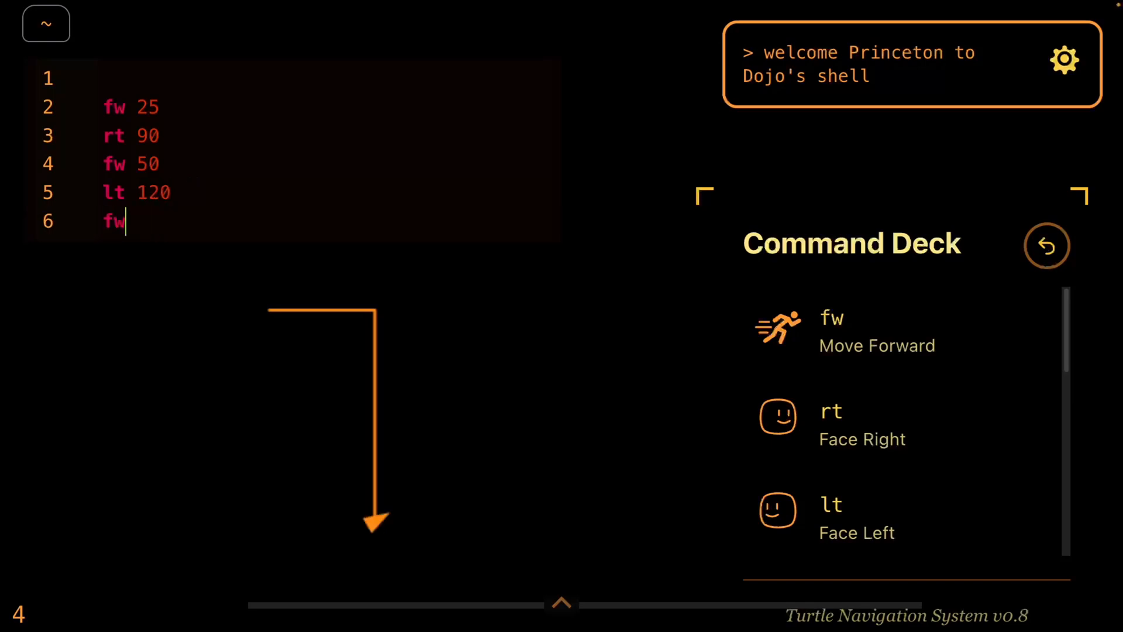
{"action": "type", "text": "100"}
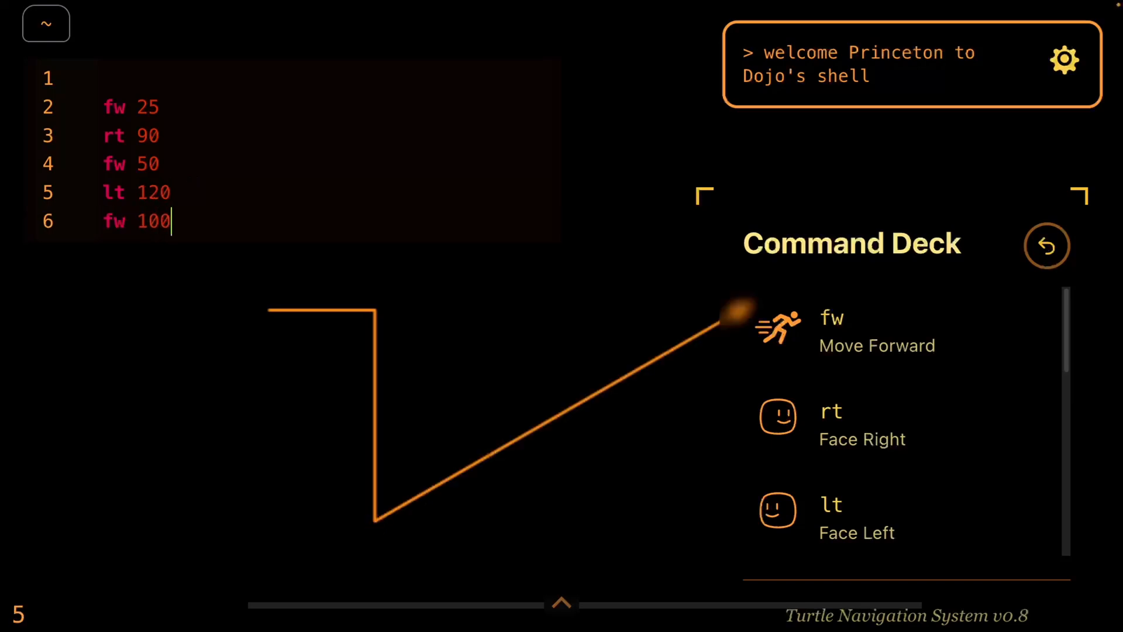
{"action": "mouse_move", "coordinate": [758, 281]}
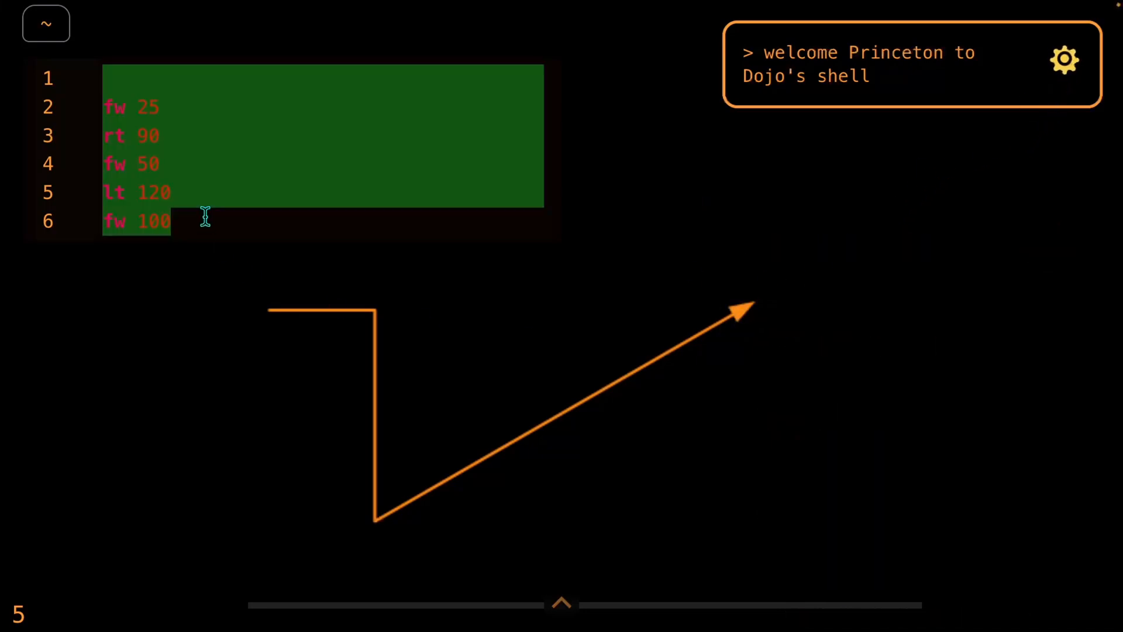
Replace the zigzag with five fw 50 / rt 144 pairs for a star
{"action": "type", "text": "fw 50"}
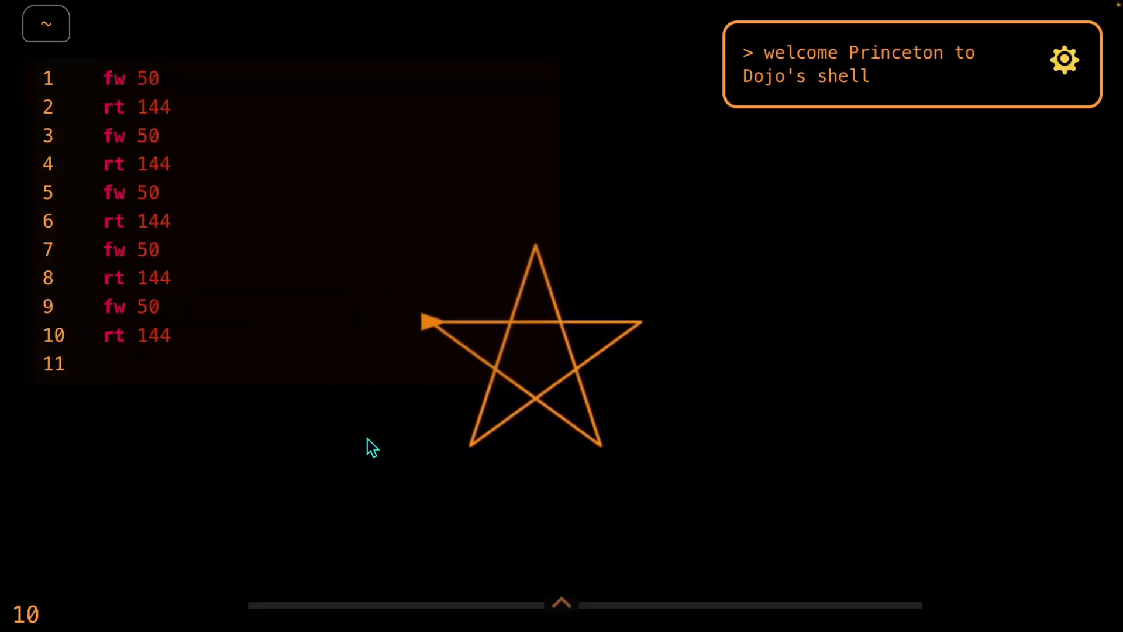
Clear the star code and enter fw 50 and rt 75 on new lines
{"action": "left_click", "coordinate": [102, 363]}
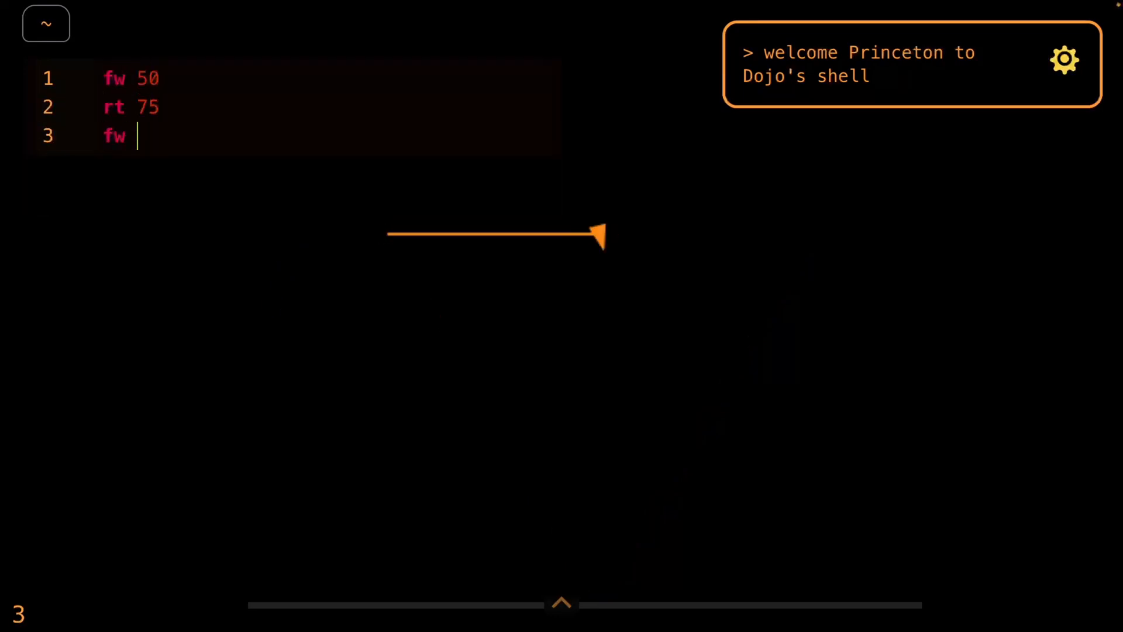
Enter fw 60, rt 135, fw 116 and hd, then adjust the first side length
{"action": "type", "text": "60"}
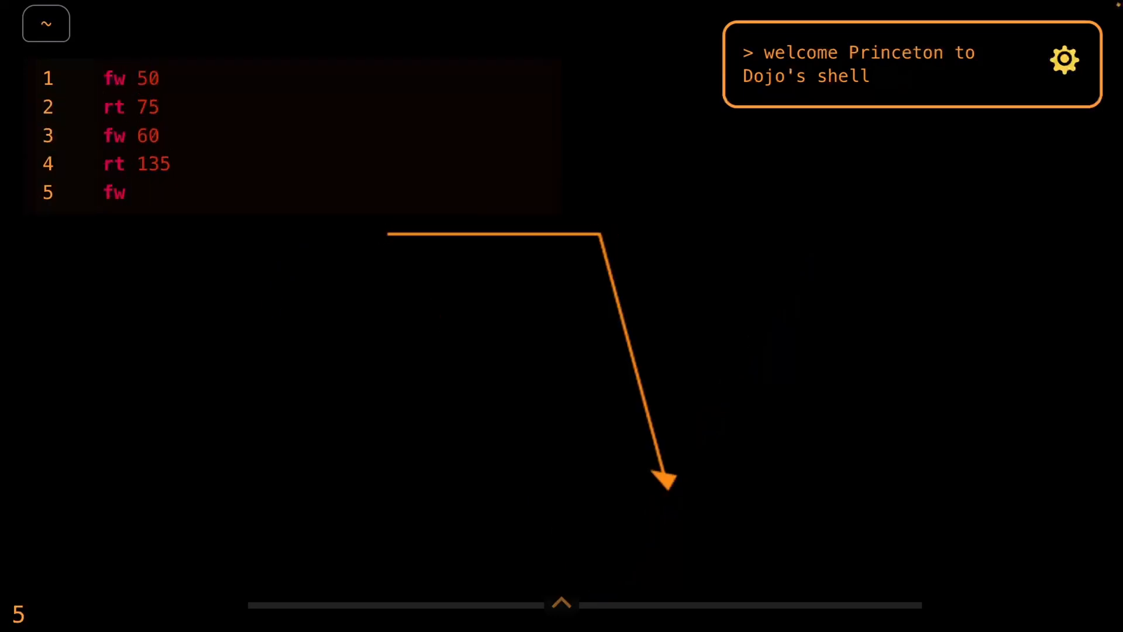
{"action": "type", "text": "90"}
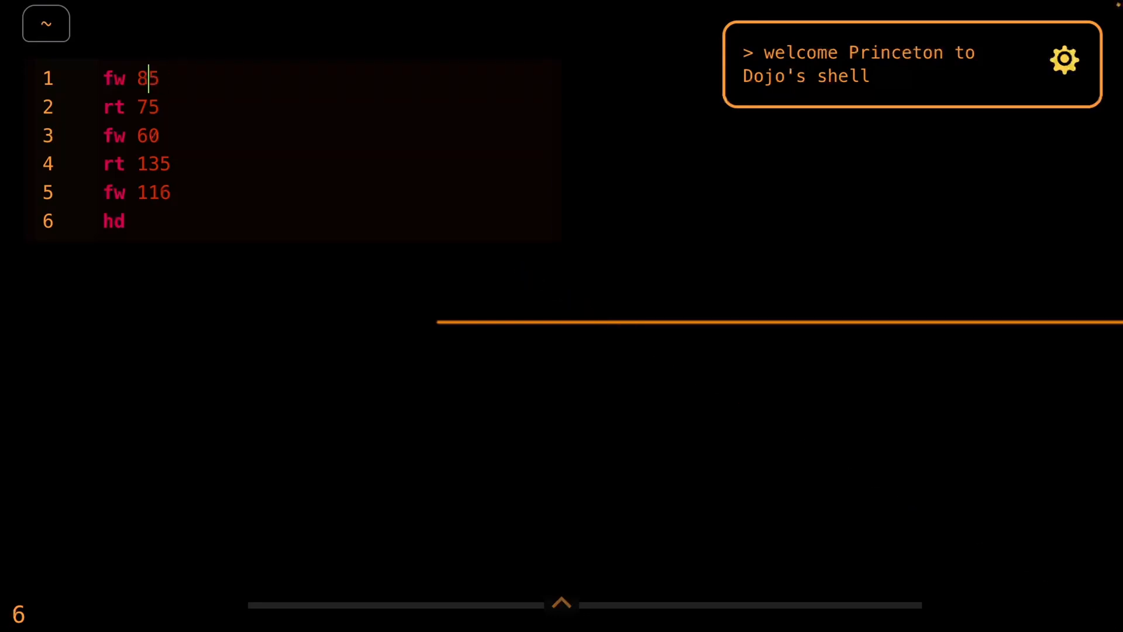
{"action": "type", "text": "4.8"}
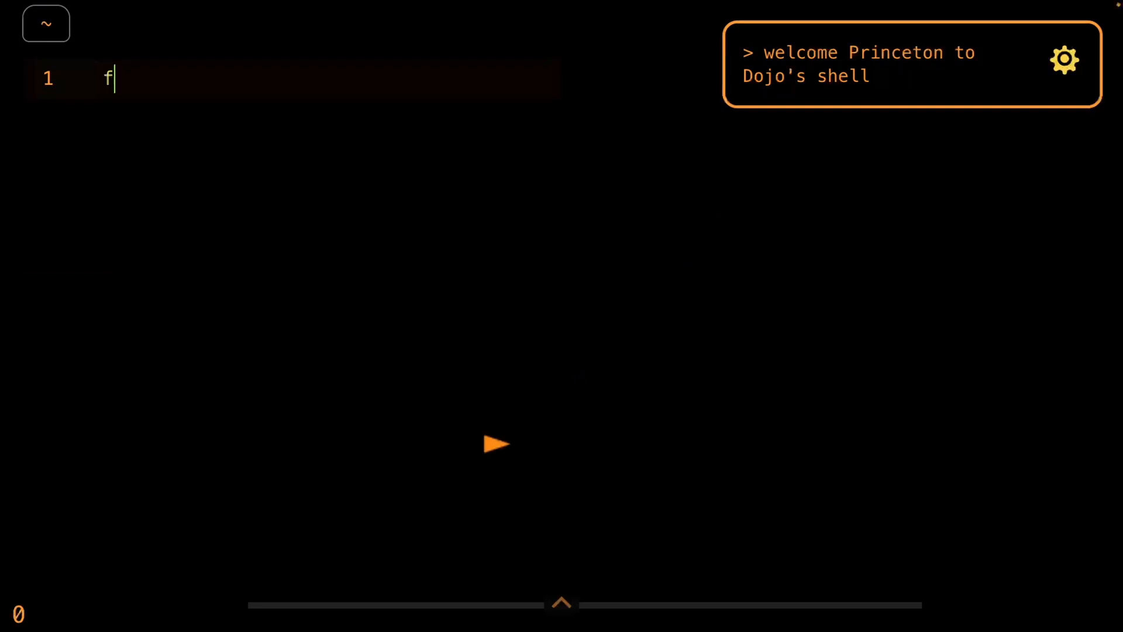
Add the white baseline and orange triangle: lt 45, fw 100, rt 135, fw 70.71, lt 90, home
{"action": "type", "text": "w 100"}
{"action": "type", "text": "beColour darkorange"}
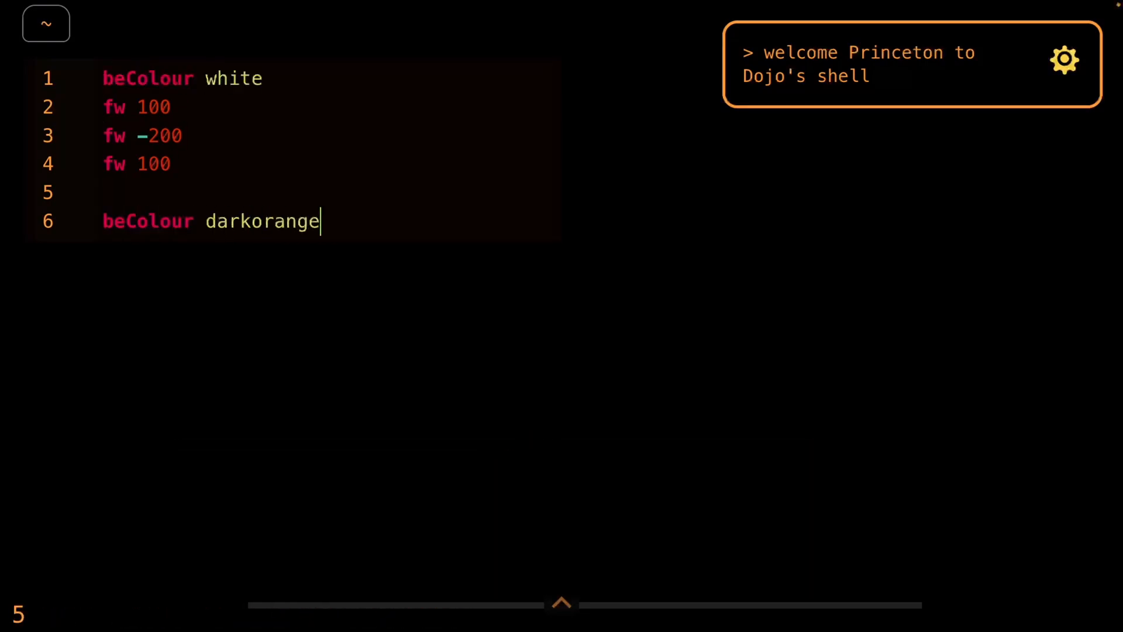
{"action": "type", "text": "lt 45"}
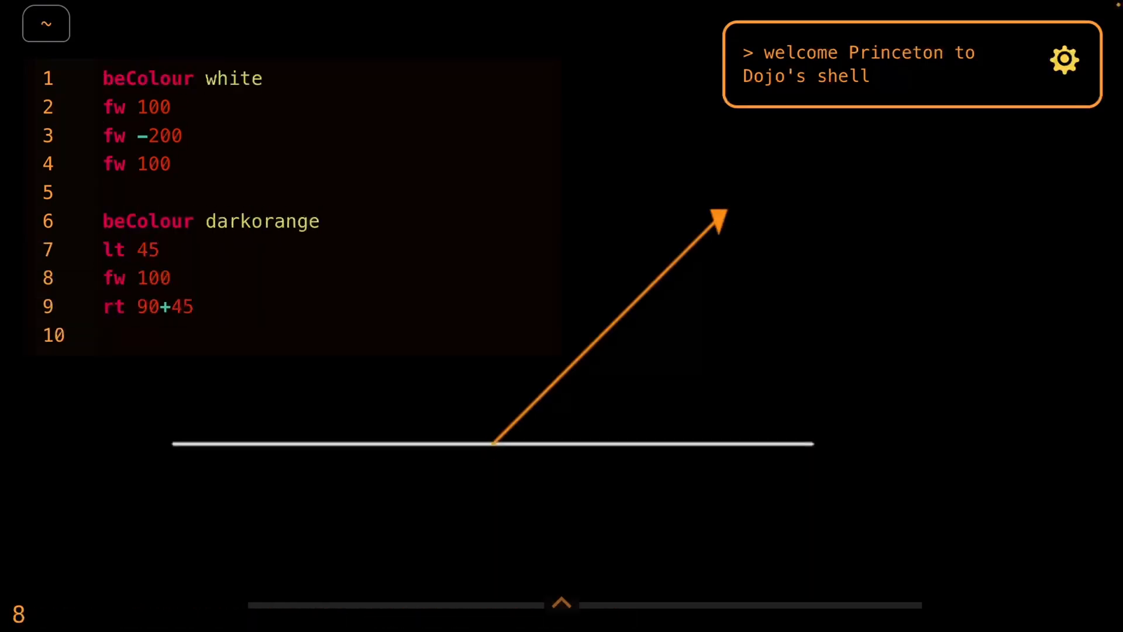
{"action": "type", "text": "fw 70.7"}
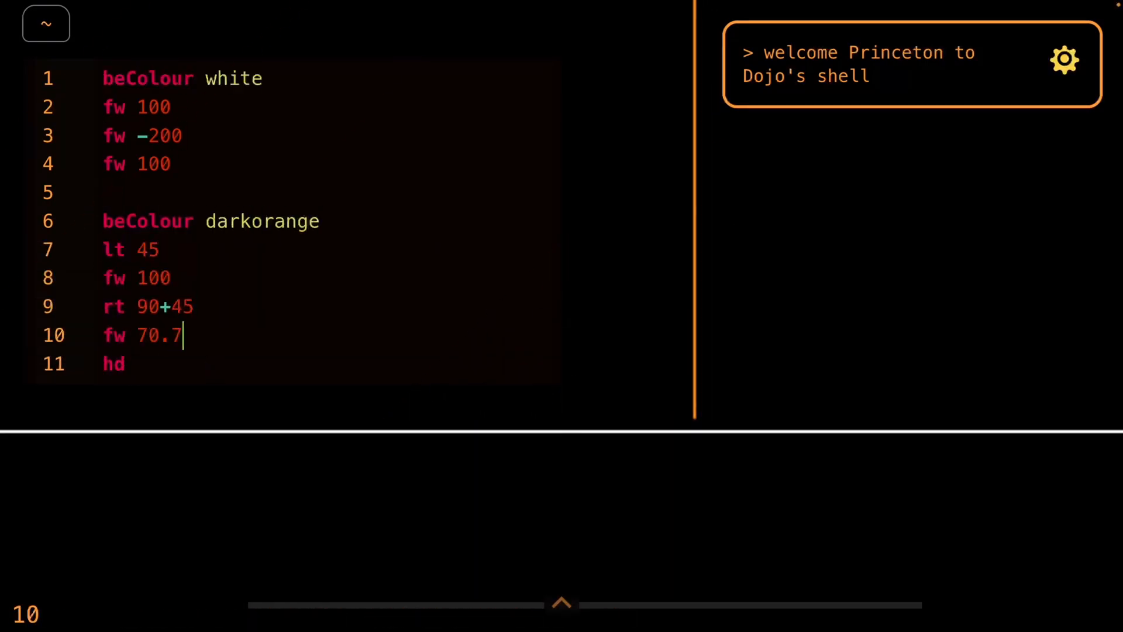
{"action": "type", "text": "1"}
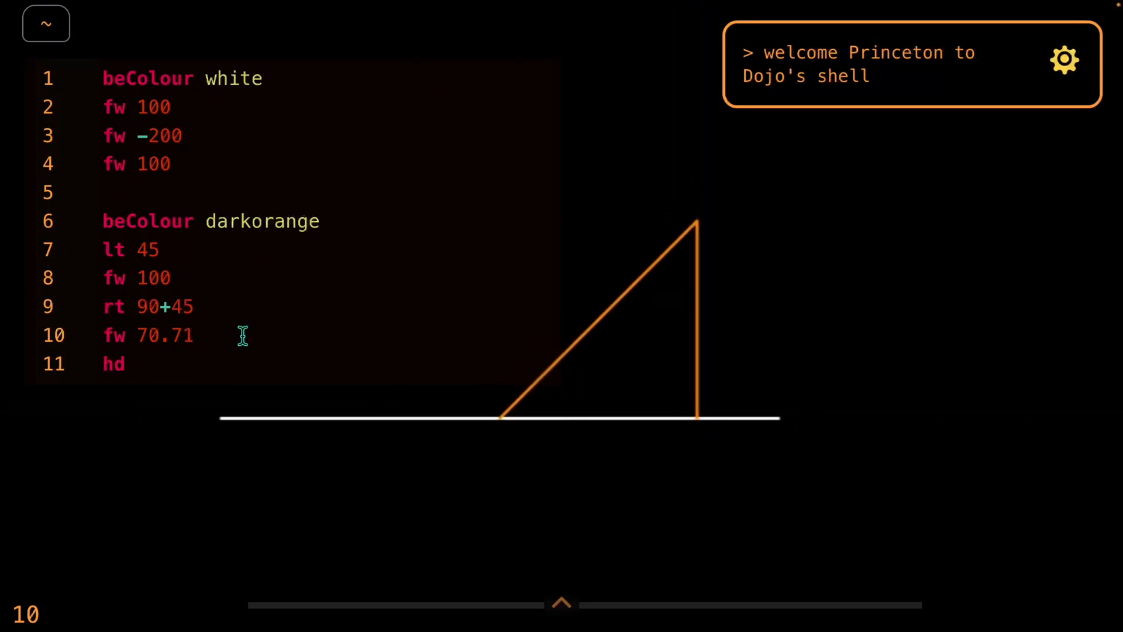
{"action": "type", "text": "ome"}
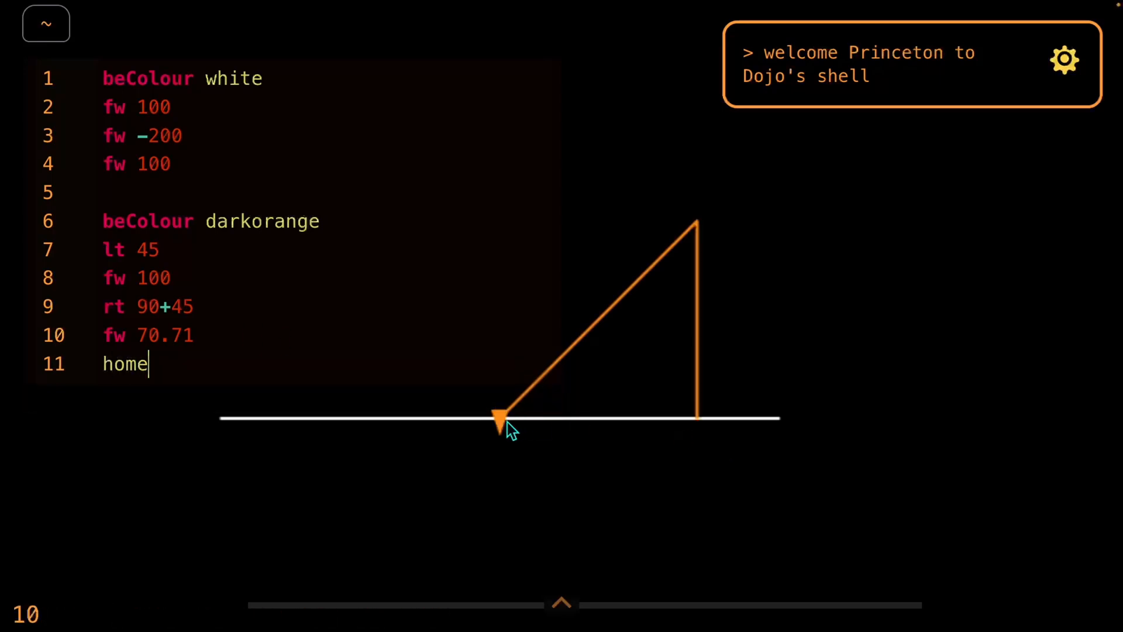
{"action": "type", "text": "lt 90"}
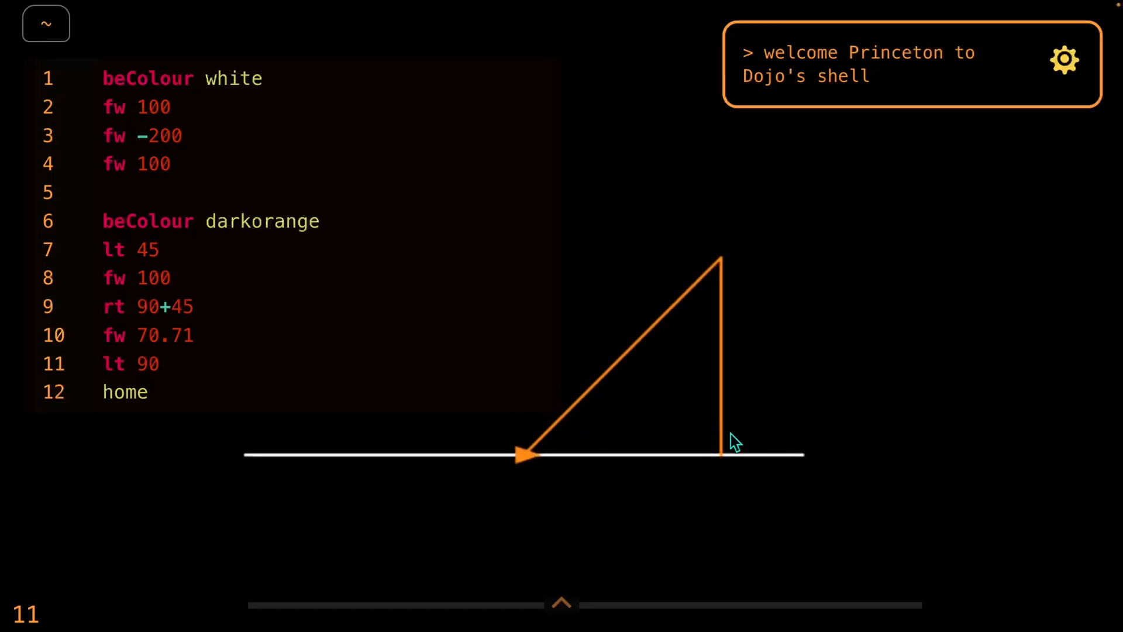
{"action": "mouse_move", "coordinate": [727, 464]}
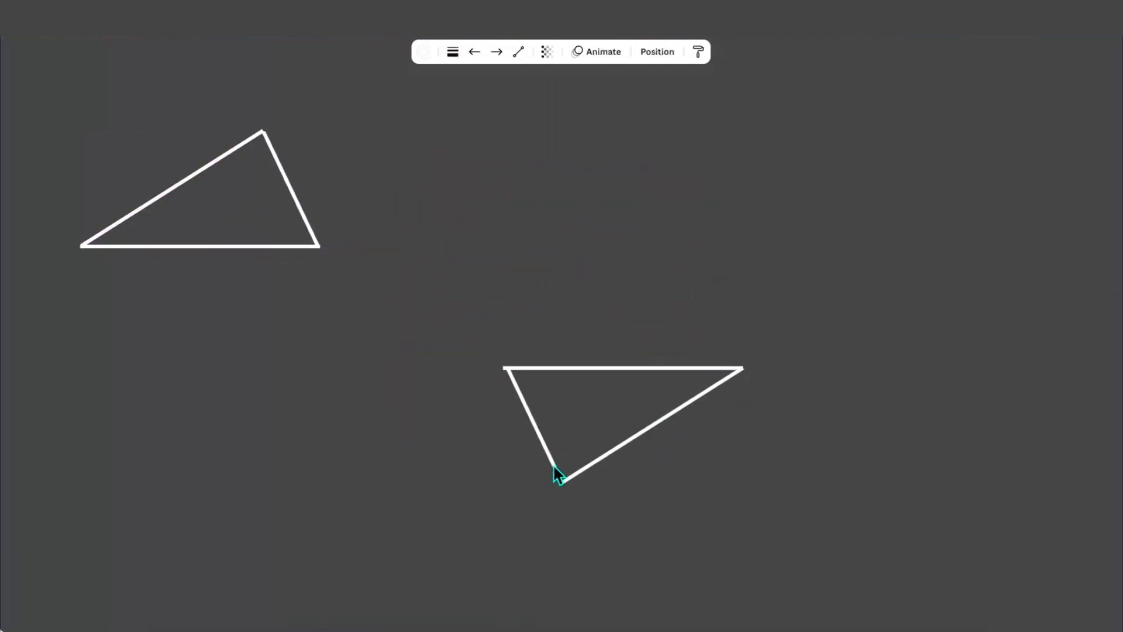
Drag the lower white triangle sketch to a new spot on the Canva board
{"action": "left_click", "coordinate": [558, 472]}
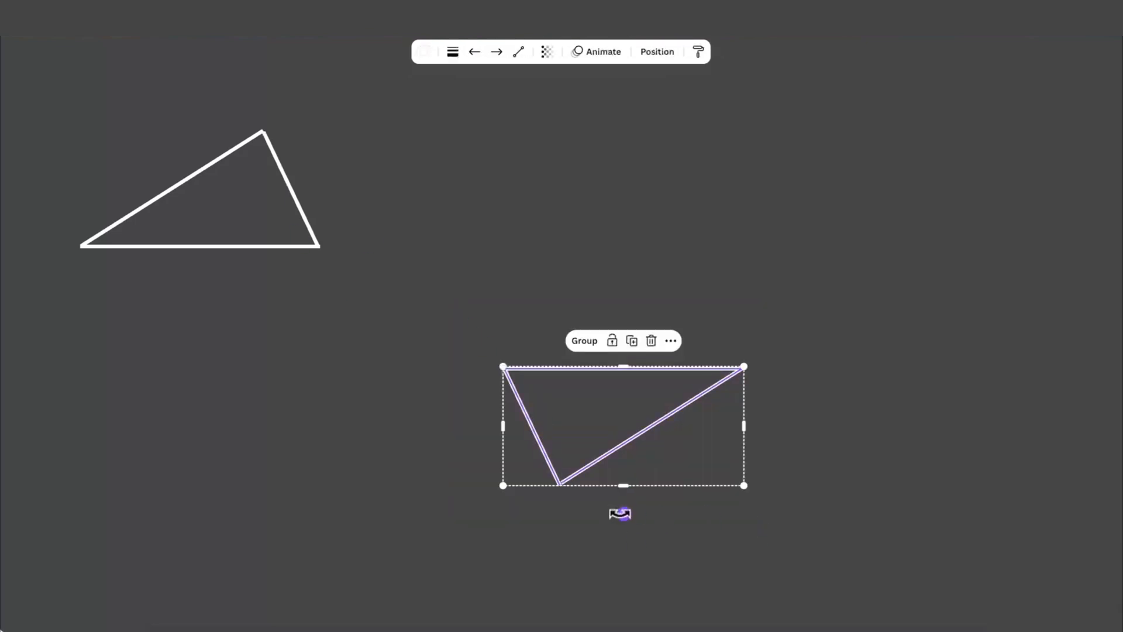
{"action": "left_click_drag", "start_coordinate": [623, 425], "coordinate": [200, 188]}
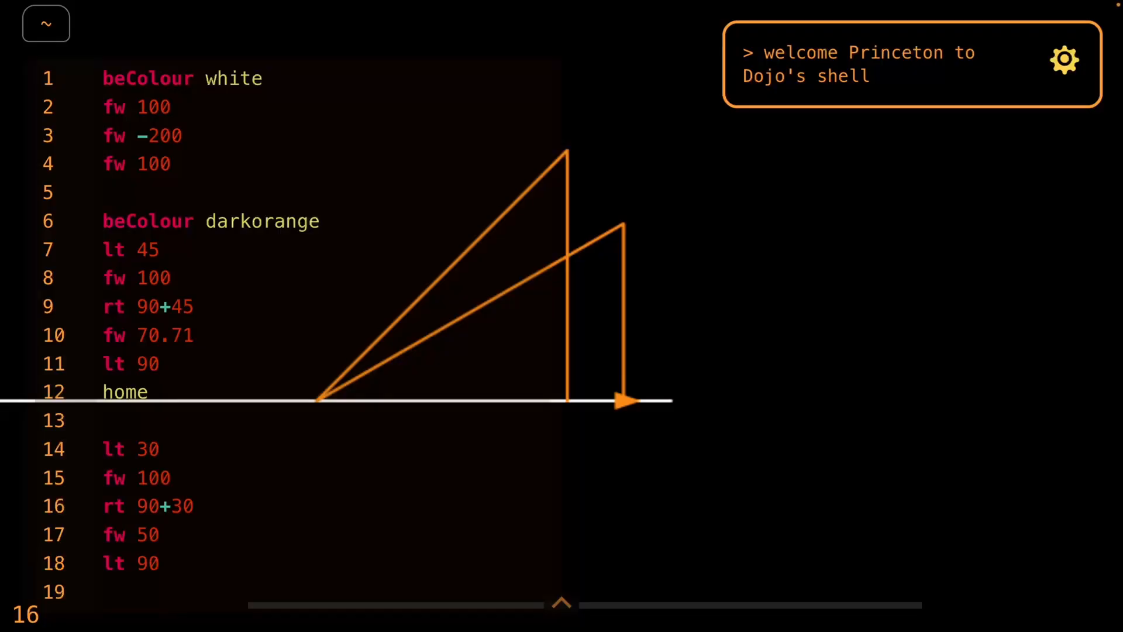
Delete the lt 30 triangle block and set the baseline to fw 1000, -2000, 1000
{"action": "left_click_drag", "start_coordinate": [133, 478], "coordinate": [157, 564]}
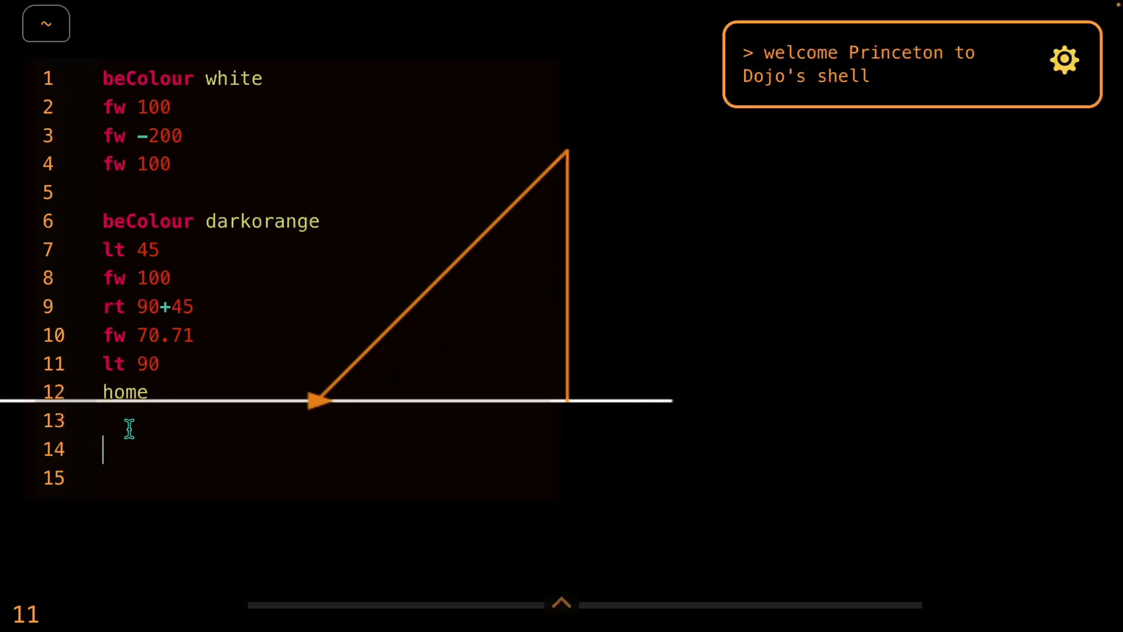
{"action": "left_click_drag", "start_coordinate": [102, 249], "coordinate": [146, 391]}
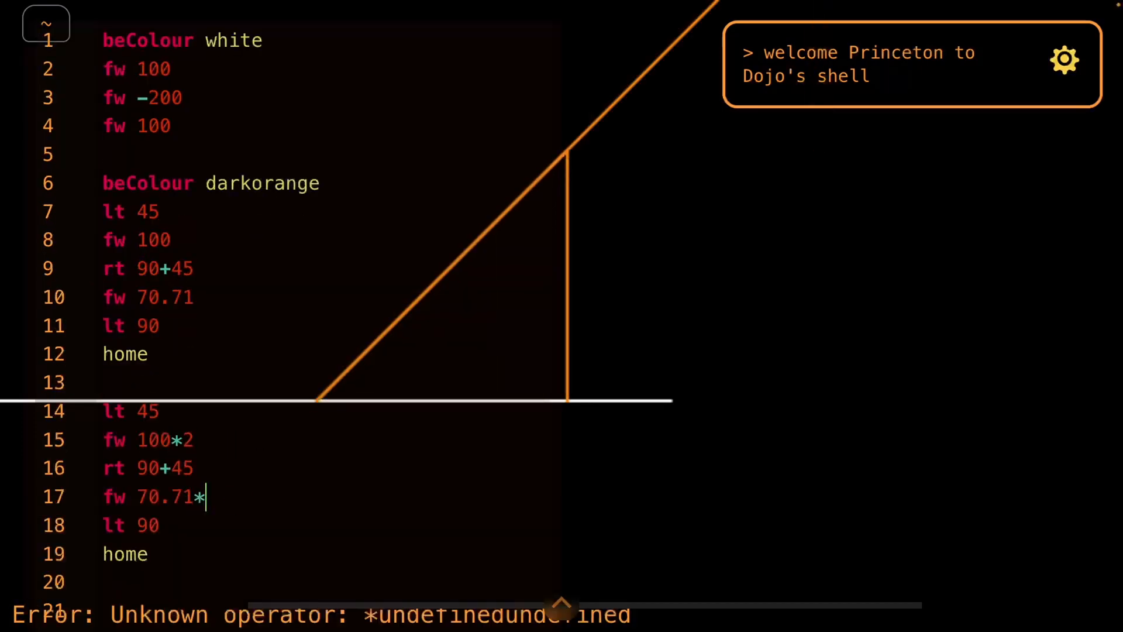
{"action": "type", "text": "2"}
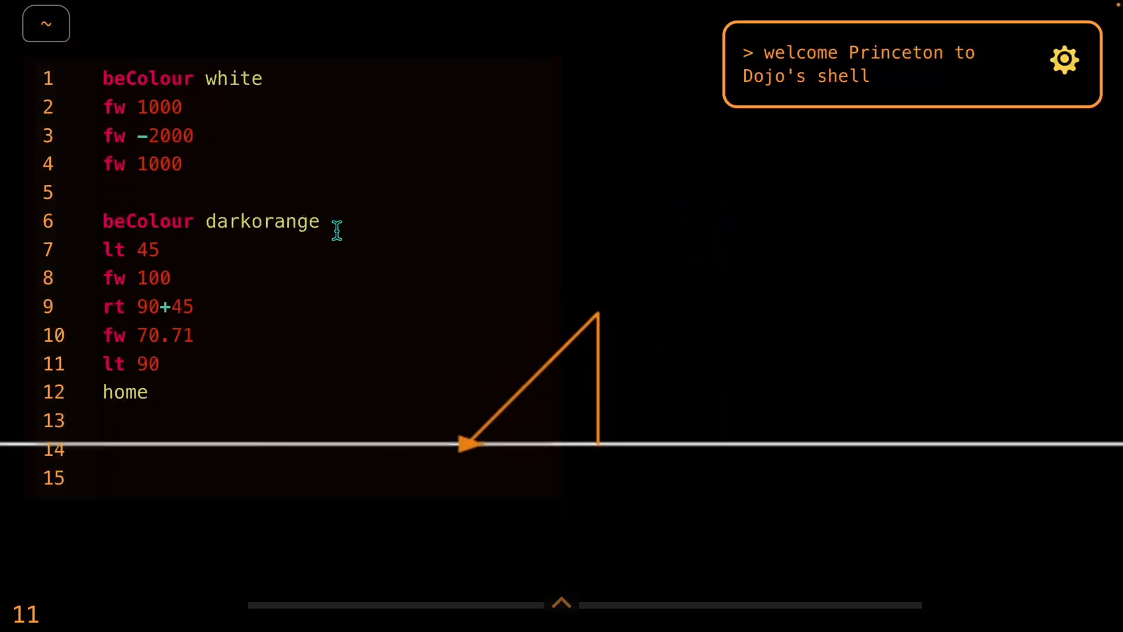
Wrap the triangle in draw triangle45 scale, scale both sides, and call it with 1, 2, 1.5
{"action": "type", "text": "draw"}
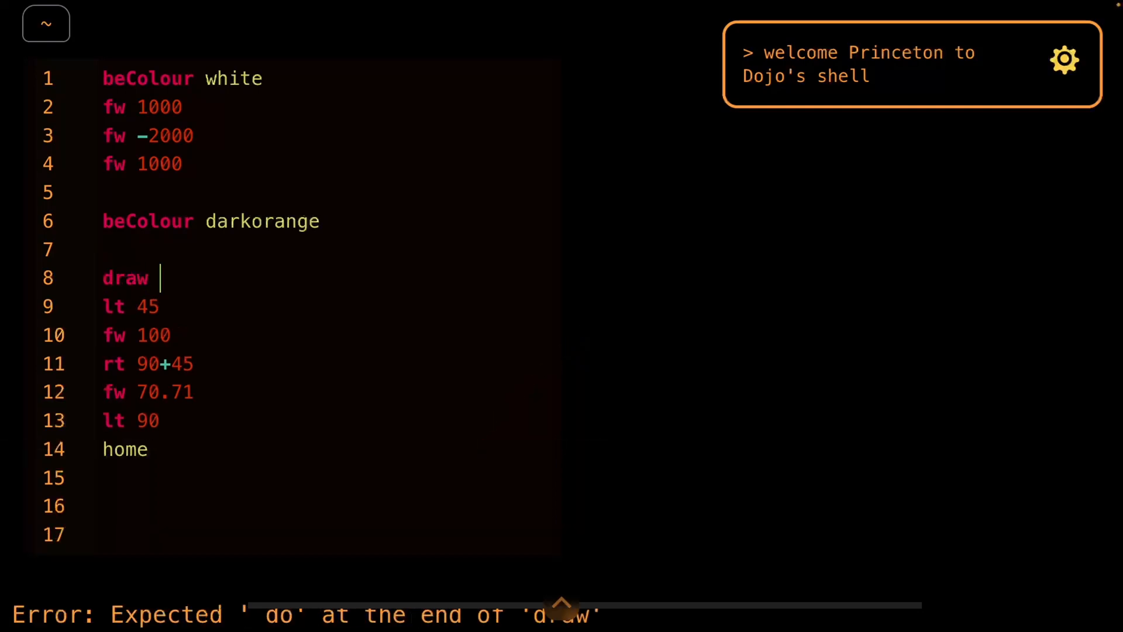
{"action": "type", "text": "triangle45 do"}
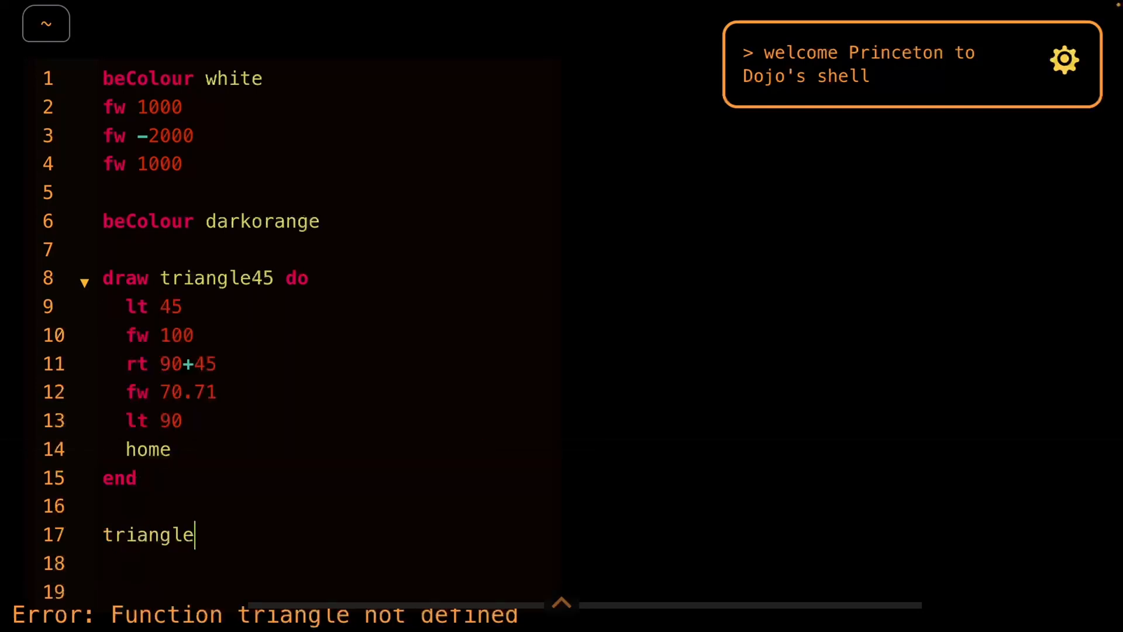
{"action": "type", "text": "45"}
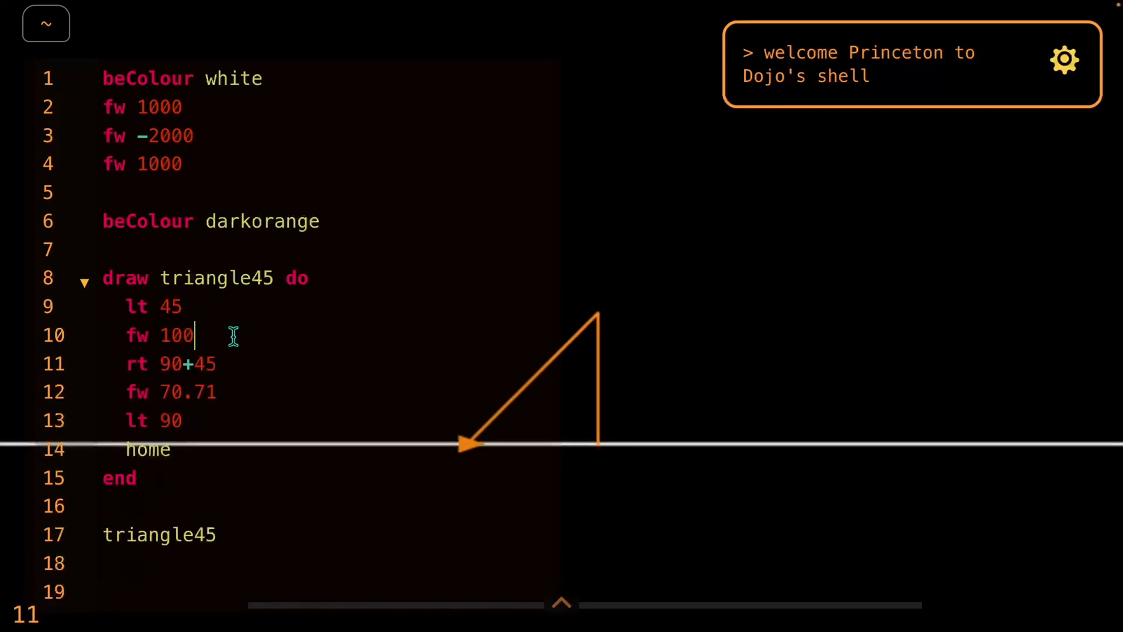
{"action": "type", "text": "*scale"}
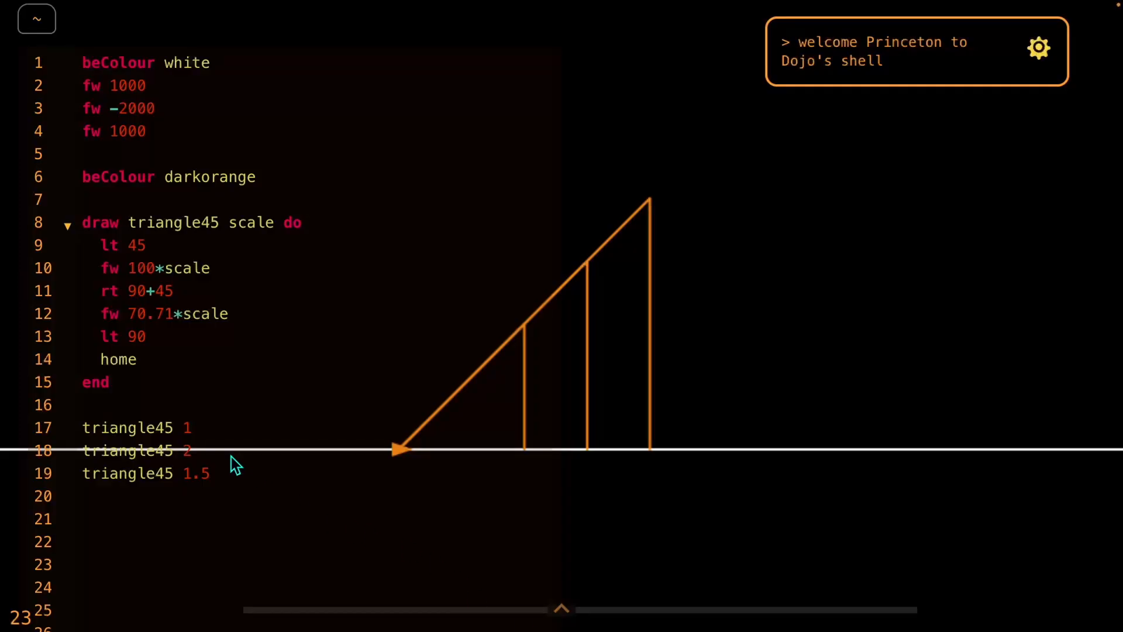
{"action": "mouse_move", "coordinate": [199, 252]}
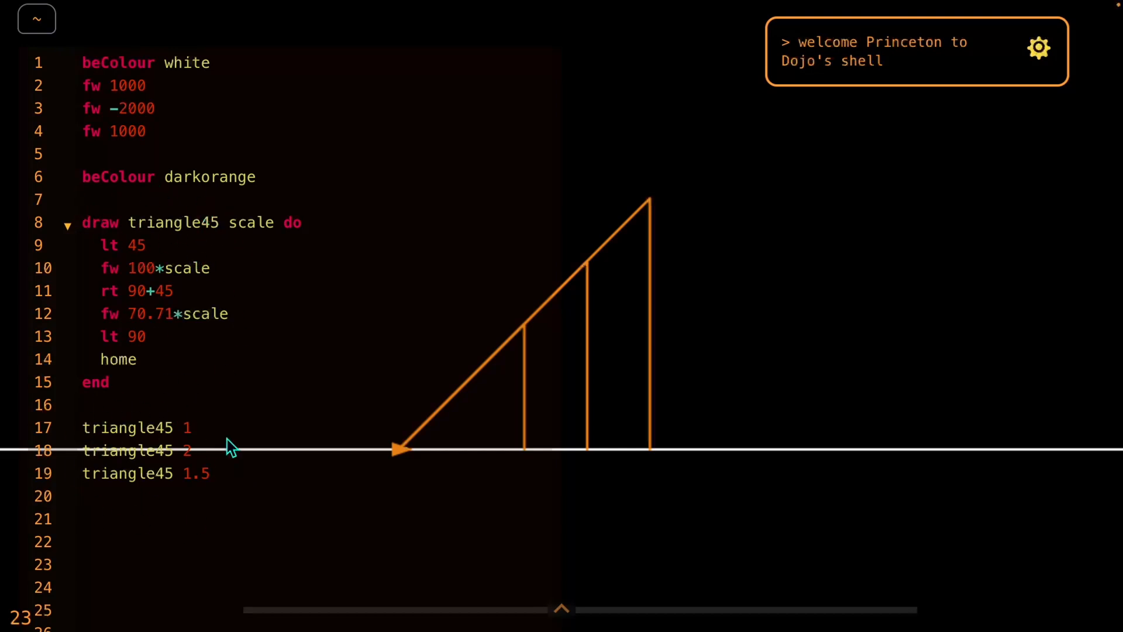
Drop extra calls, rename the parameter to hyp with sides hyp and hyp*0.7071, call triangle45 100
{"action": "left_click_drag", "start_coordinate": [82, 449], "coordinate": [210, 473]}
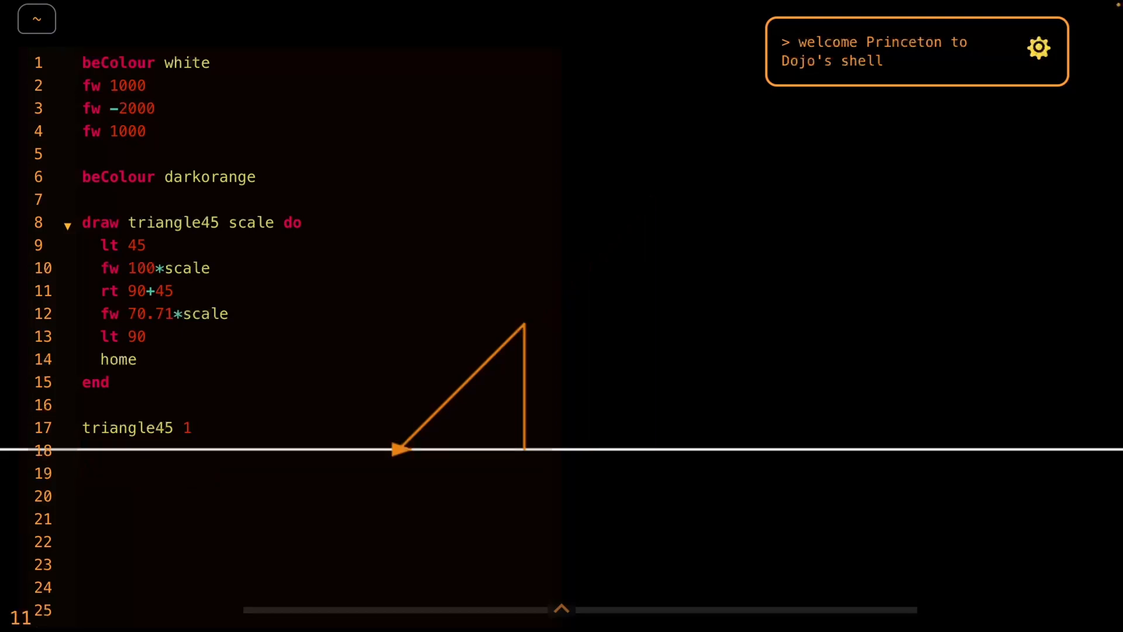
{"action": "type", "text": "*reverse"}
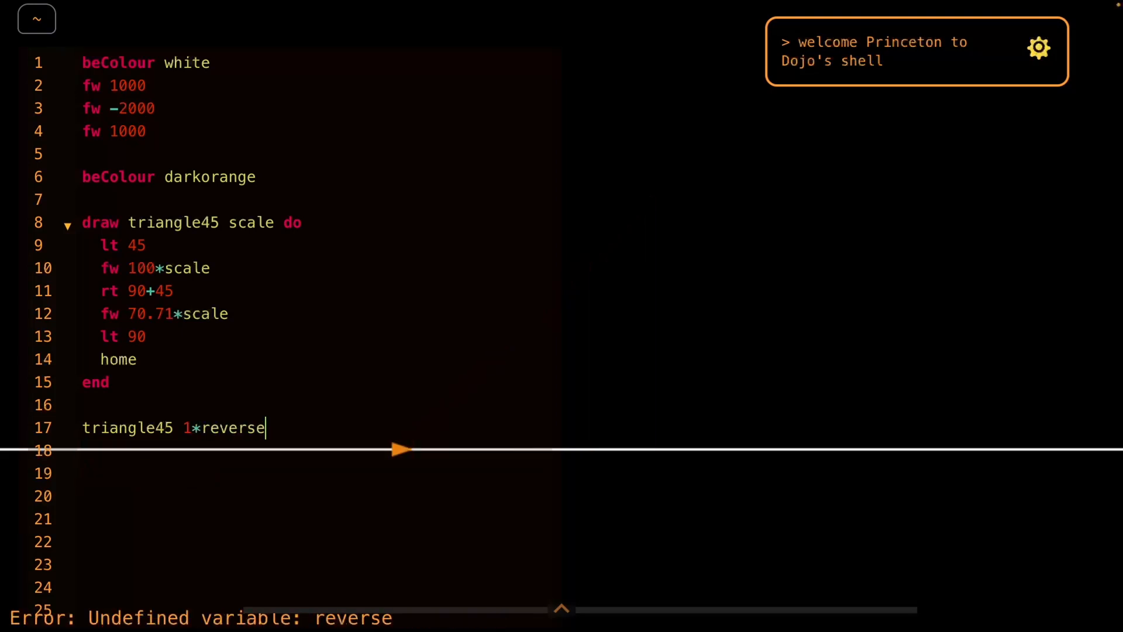
{"action": "type", "text": "Scalefactor????!?!??!"}
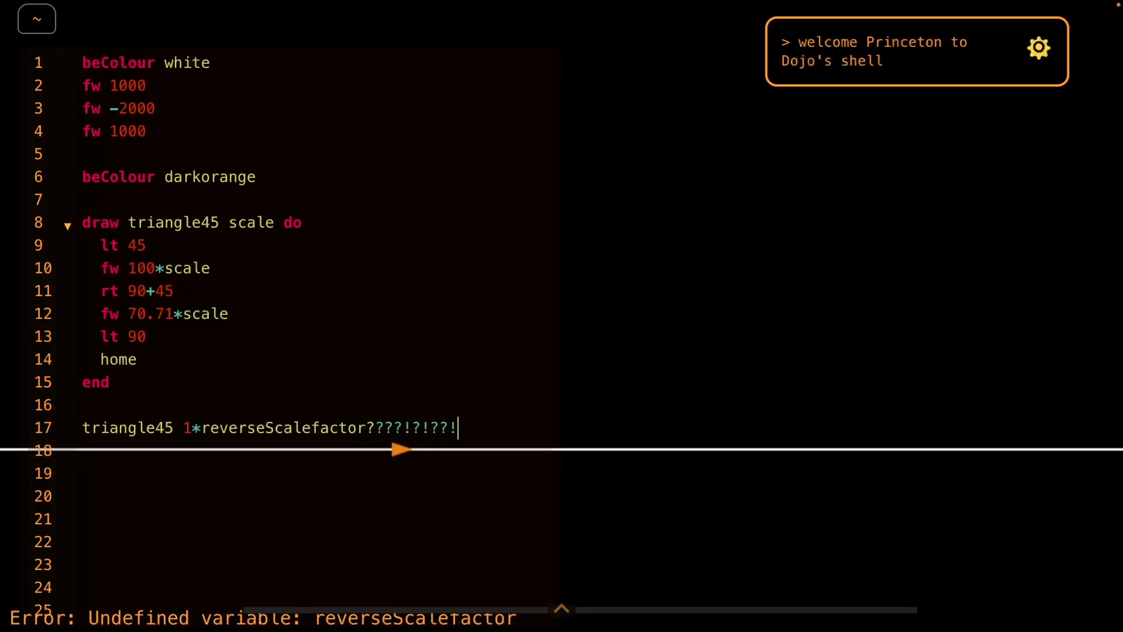
{"action": "left_click_drag", "start_coordinate": [192, 428], "coordinate": [456, 428]}
{"action": "type", "text": "triangle45 2"}
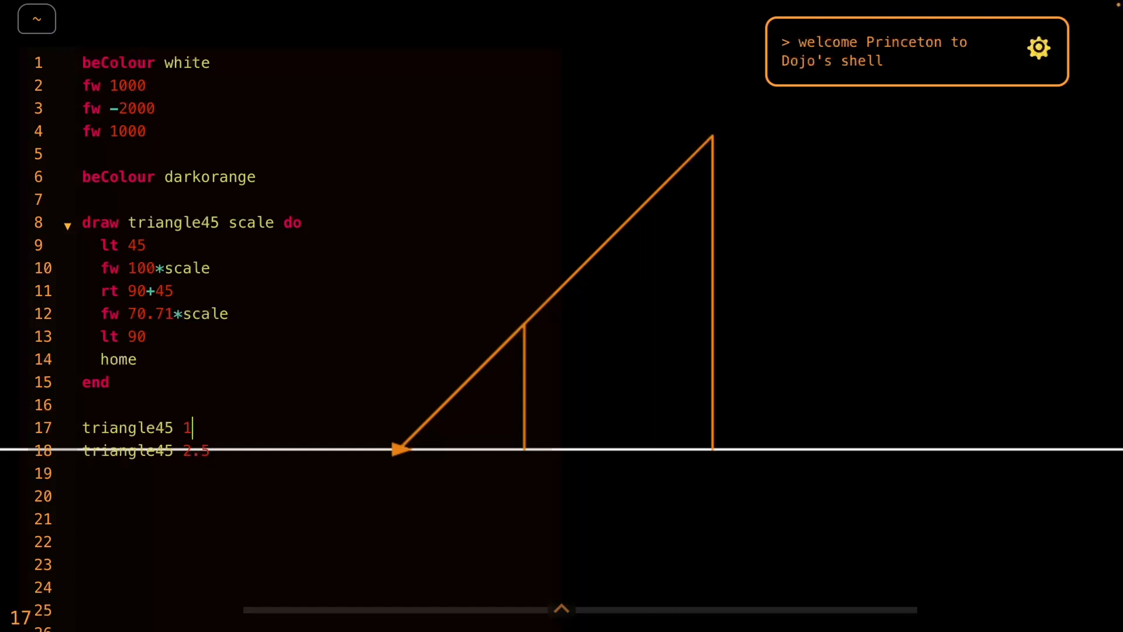
{"action": "type", "text": ".5"}
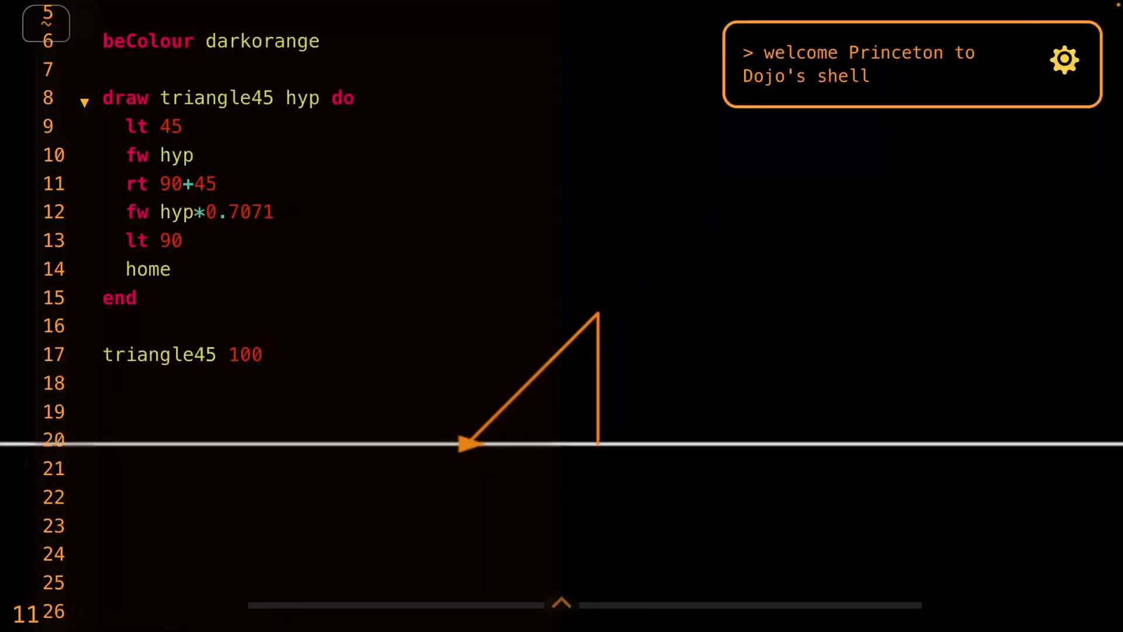
Define triangle30 hyp with lt 30, fw hyp, rt 90+60, fw hyp*0.7071, and call triangle30 100
{"action": "type", "text": "triangle45 150"}
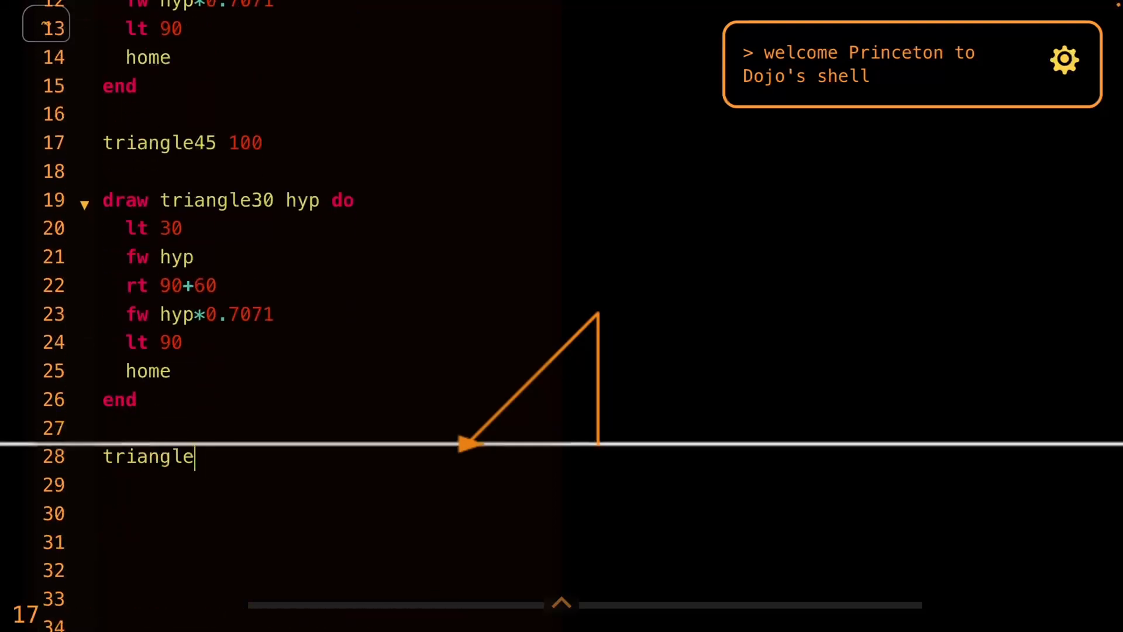
{"action": "type", "text": "30 100"}
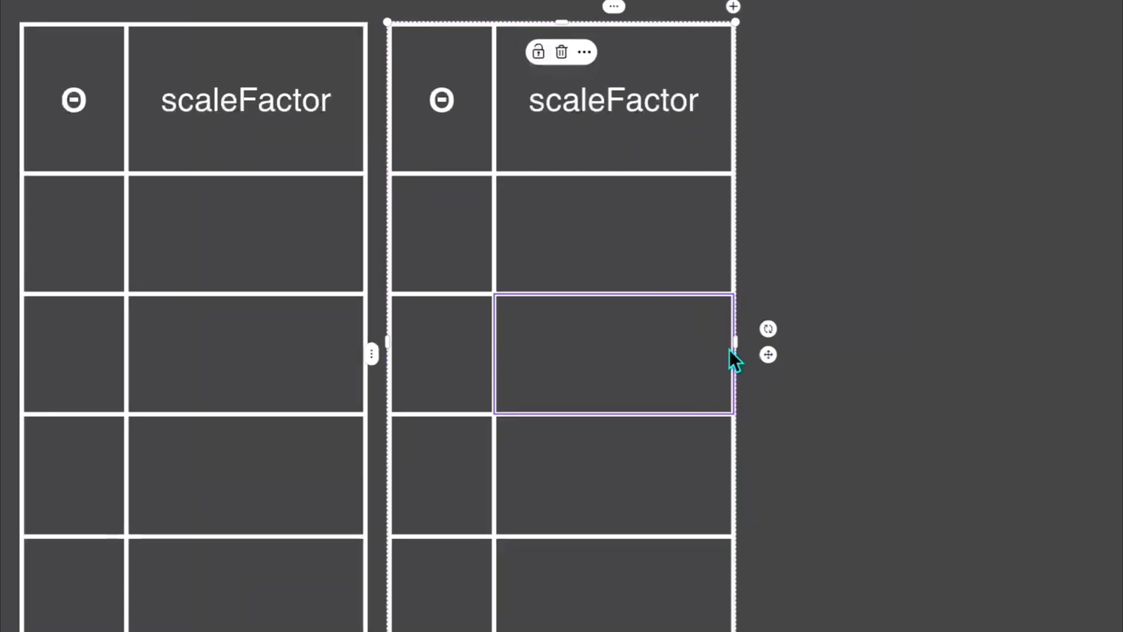
{"action": "left_click", "coordinate": [807, 7]}
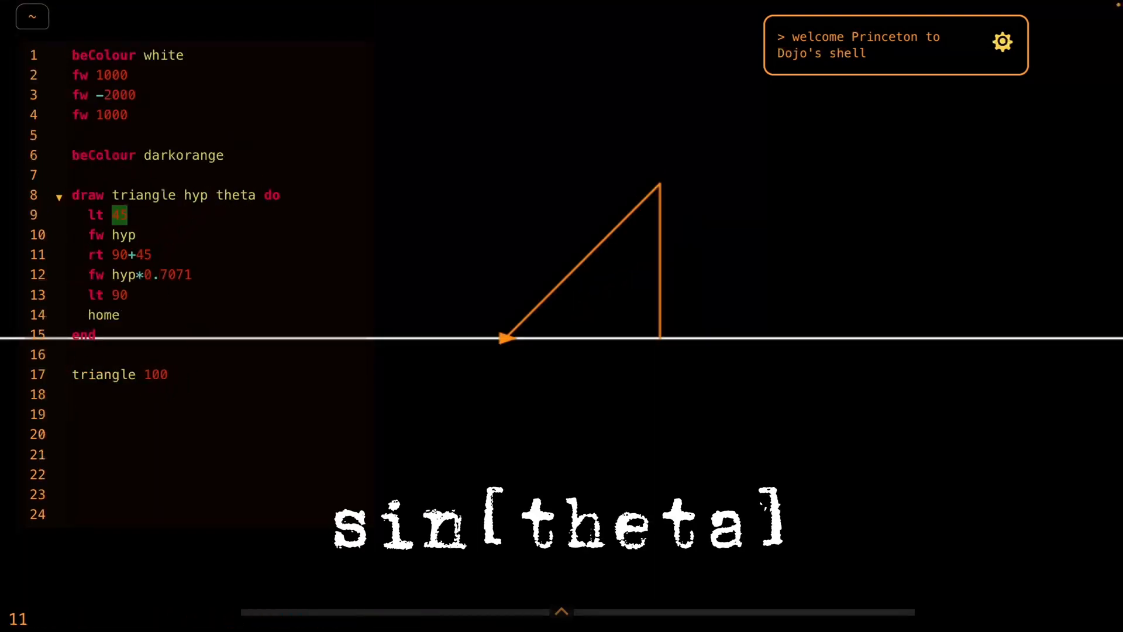
Make the triangle take theta, replacing 45 with theta and 0.7071 with sin[theta]
{"action": "type", "text": "theta"}
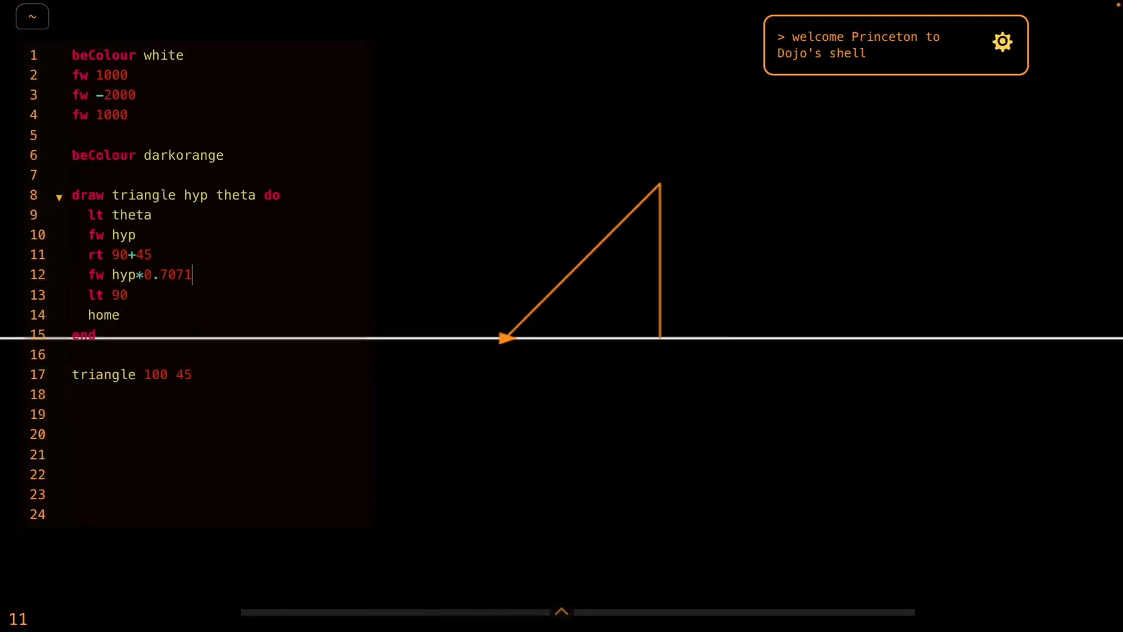
{"action": "type", "text": "sin[theta]"}
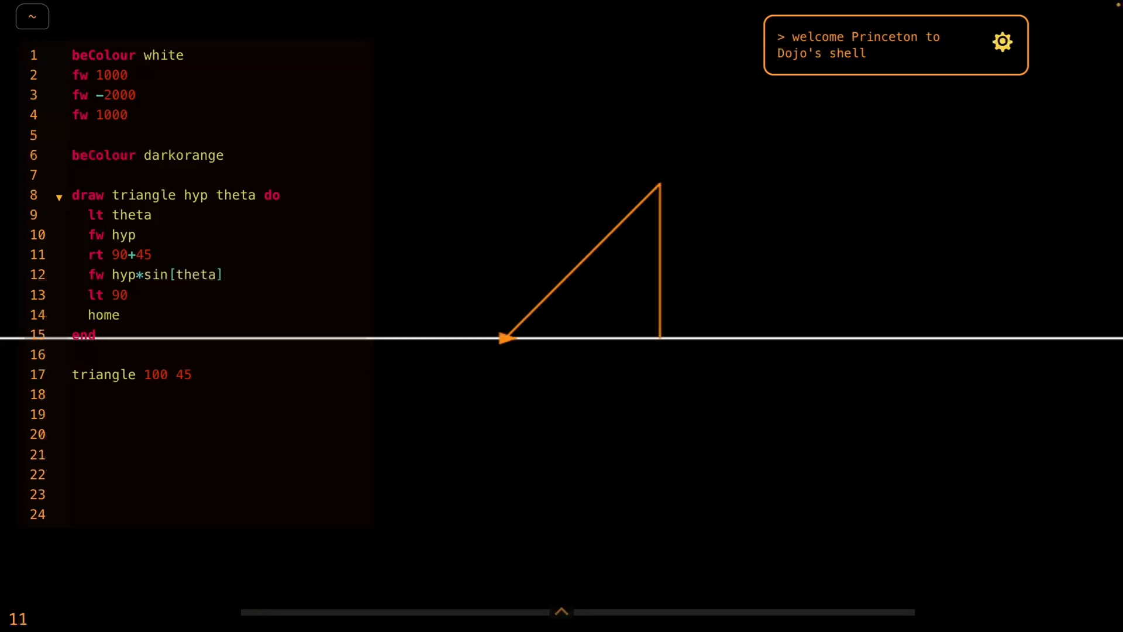
{"action": "type", "text": "theta"}
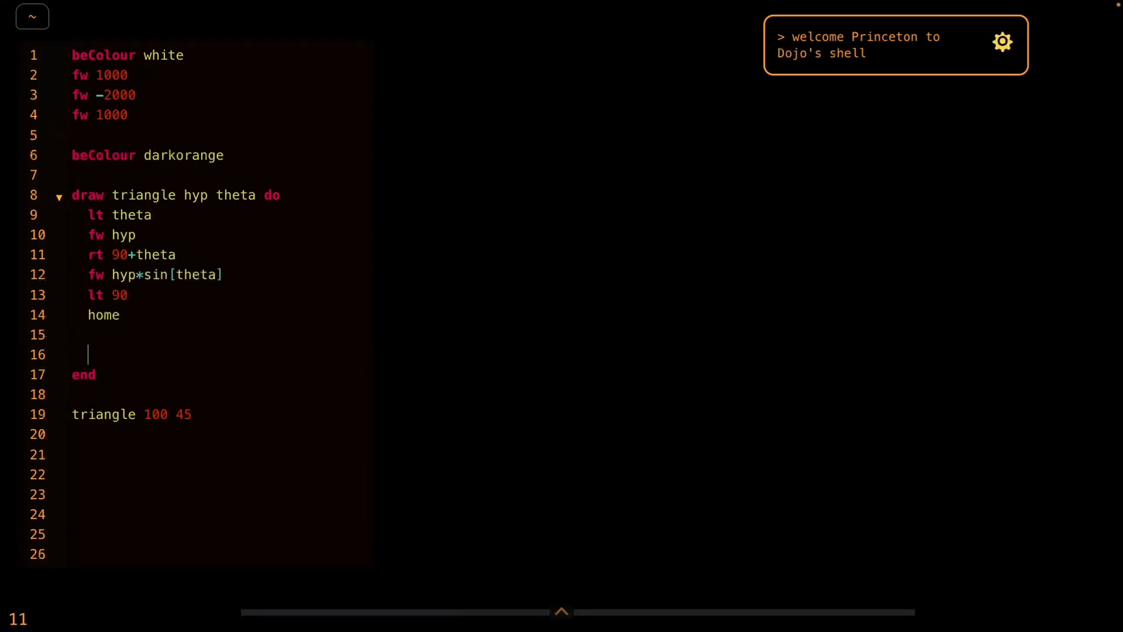
Add a recursive 'triangle hyp theta+10' call with a wait inside the command
{"action": "type", "text": "triangle hyp"}
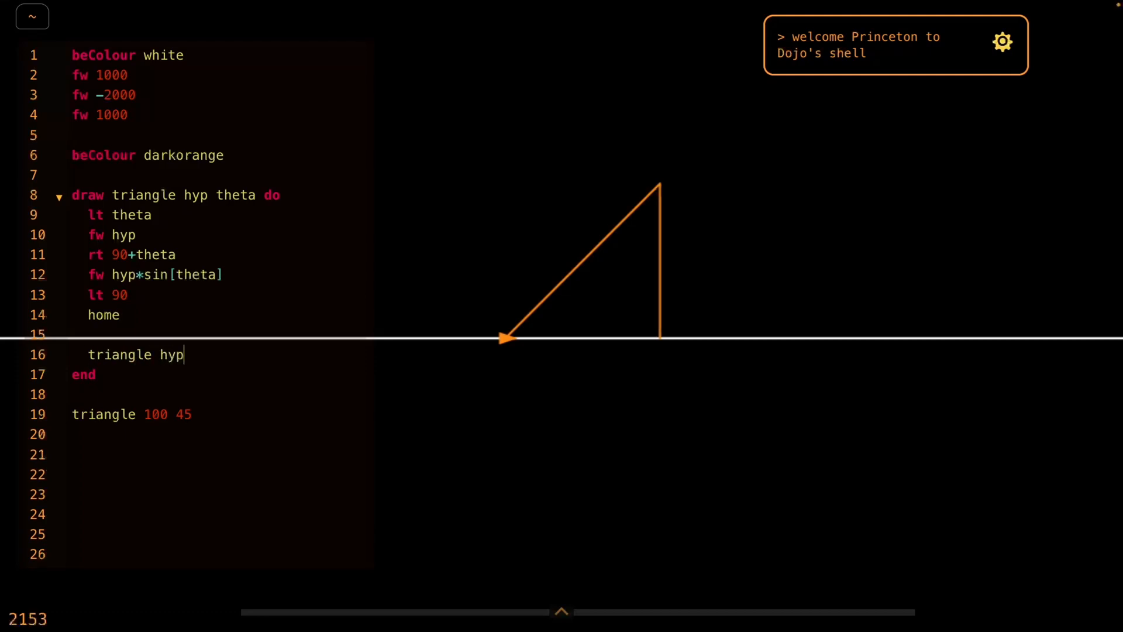
{"action": "type", "text": "theta+"}
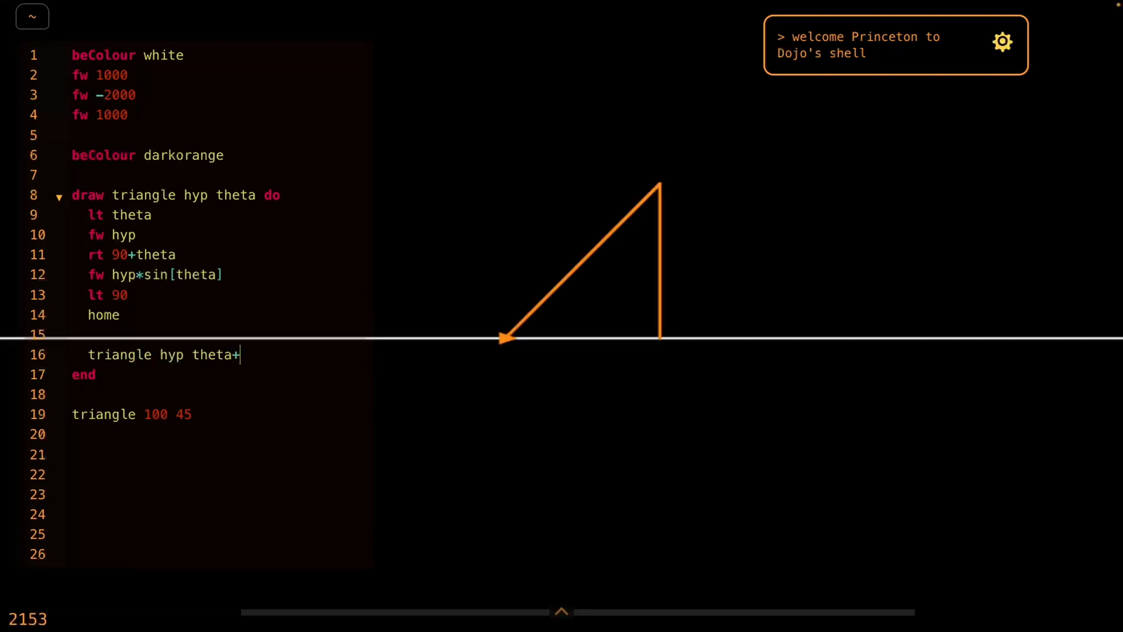
{"action": "type", "text": "10"}
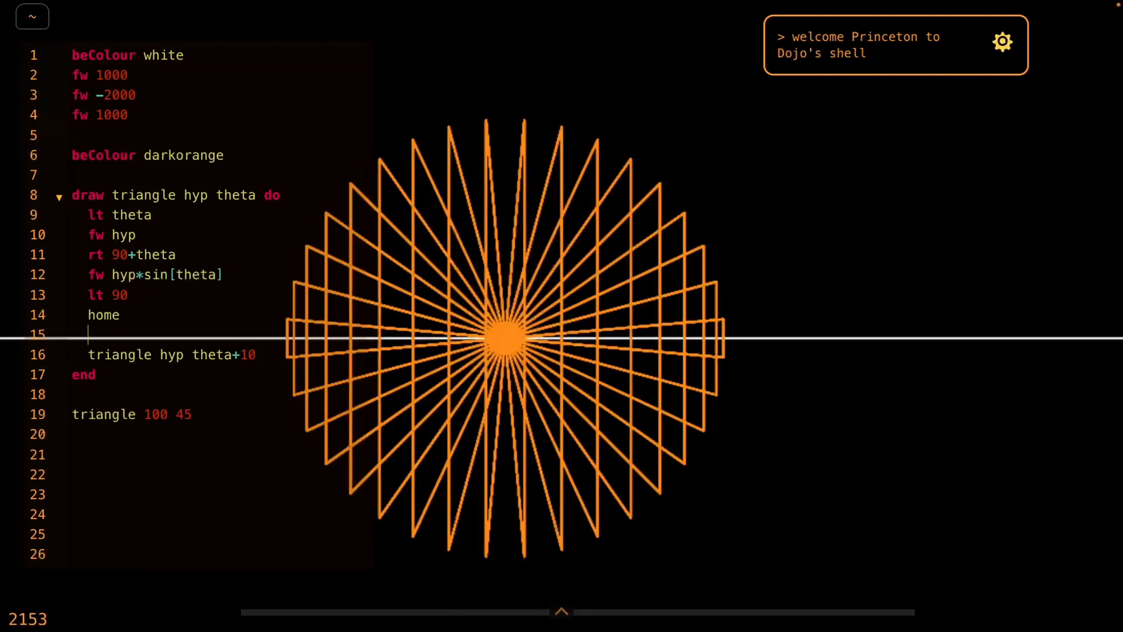
{"action": "type", "text": "wait 0.1"}
{"action": "type", "text": "beColour blue"}
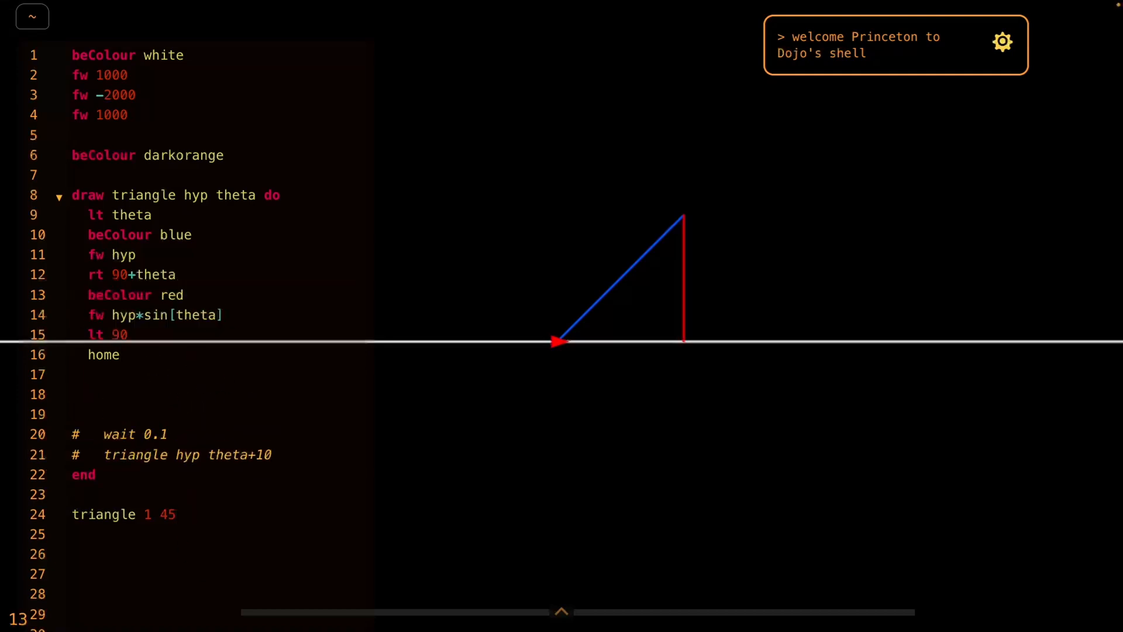
Add a jmpto line and 'fw hyp*sin[theta]', then highlight the sine-wave bar lines
{"action": "type", "text": "jumpto 2"}
{"action": "type", "text": "lt 90"}
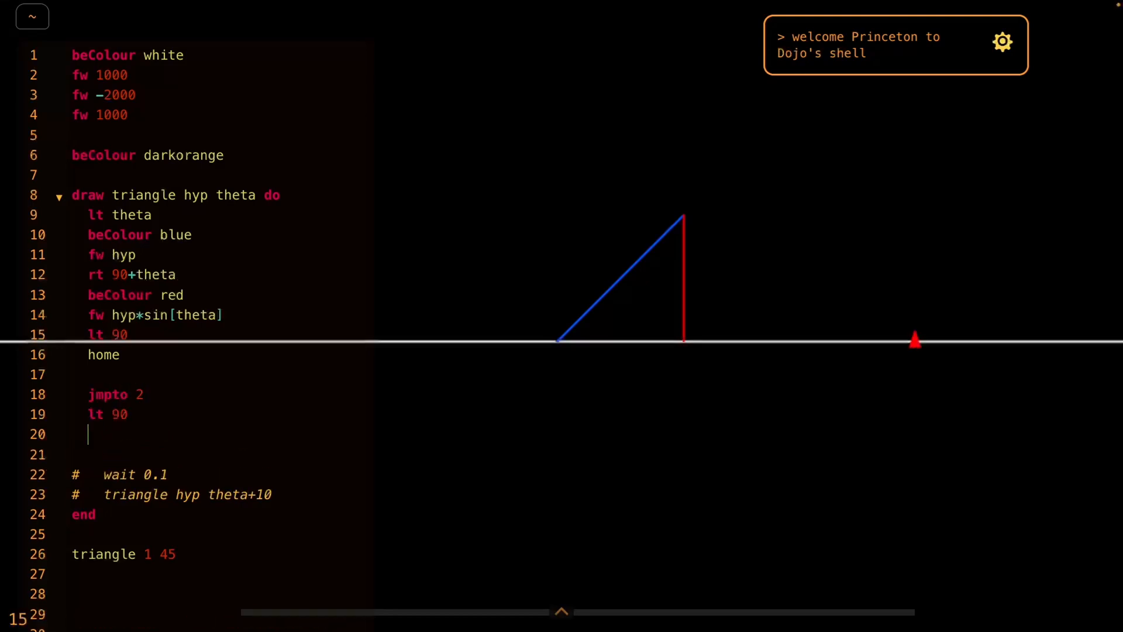
{"action": "type", "text": "fw hyp*sin[theta]"}
{"action": "left_click", "coordinate": [220, 194]}
{"action": "type", "text": "increment "}
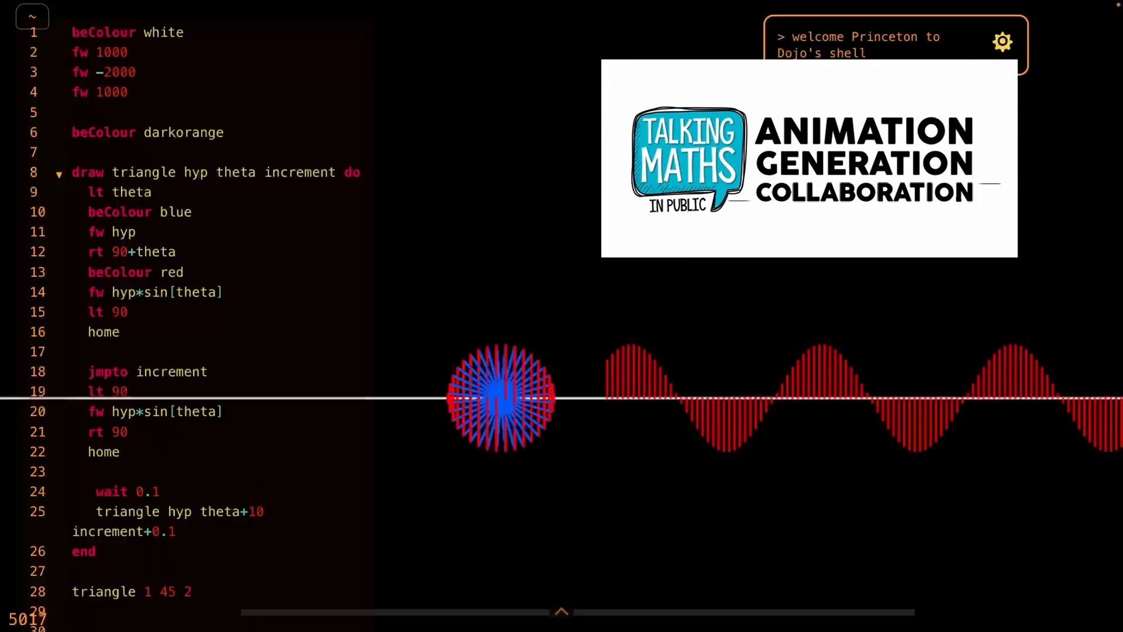
{"action": "left_click_drag", "start_coordinate": [87, 391], "coordinate": [127, 431]}
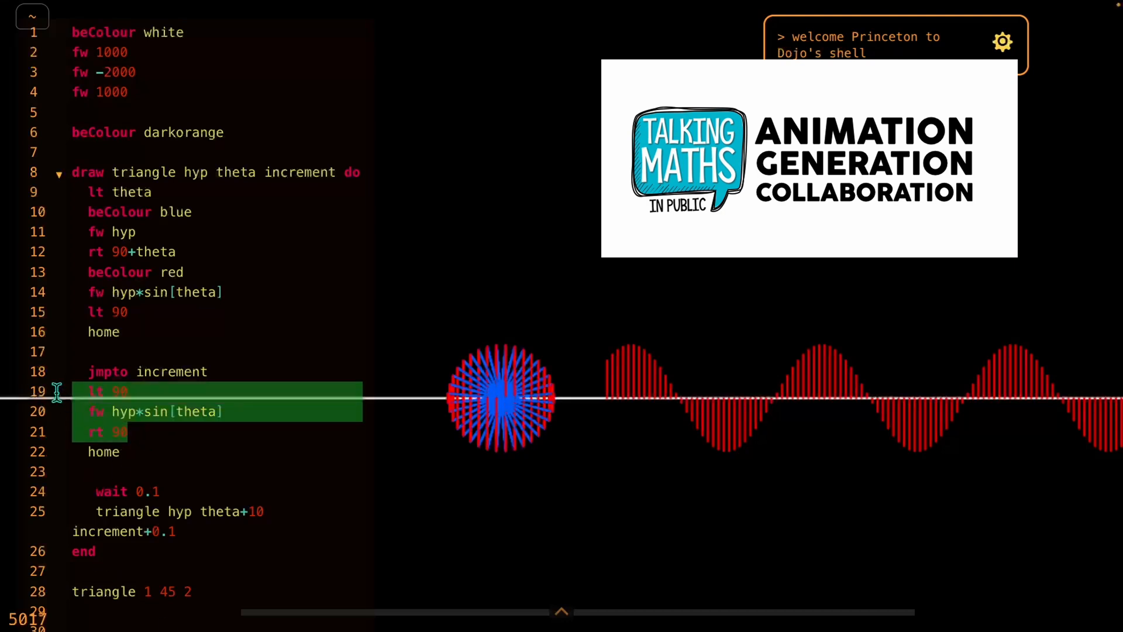